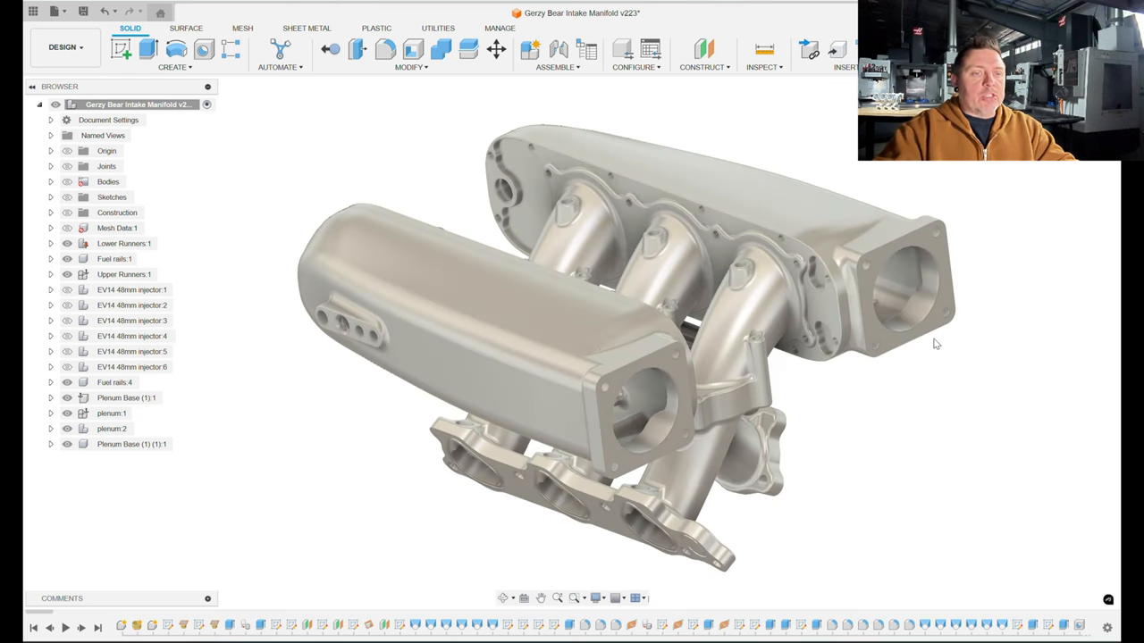
Hide the other manifold components and activate plenum:1 to step through its history.
{"action": "left_click", "coordinate": [114, 258]}
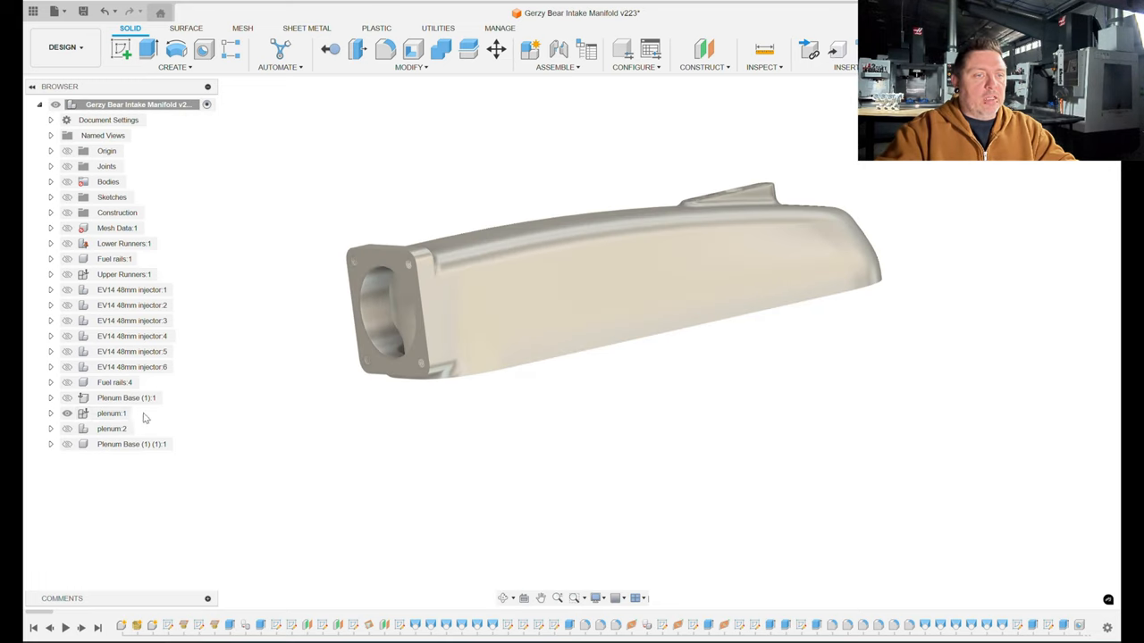
{"action": "left_click", "coordinate": [112, 413]}
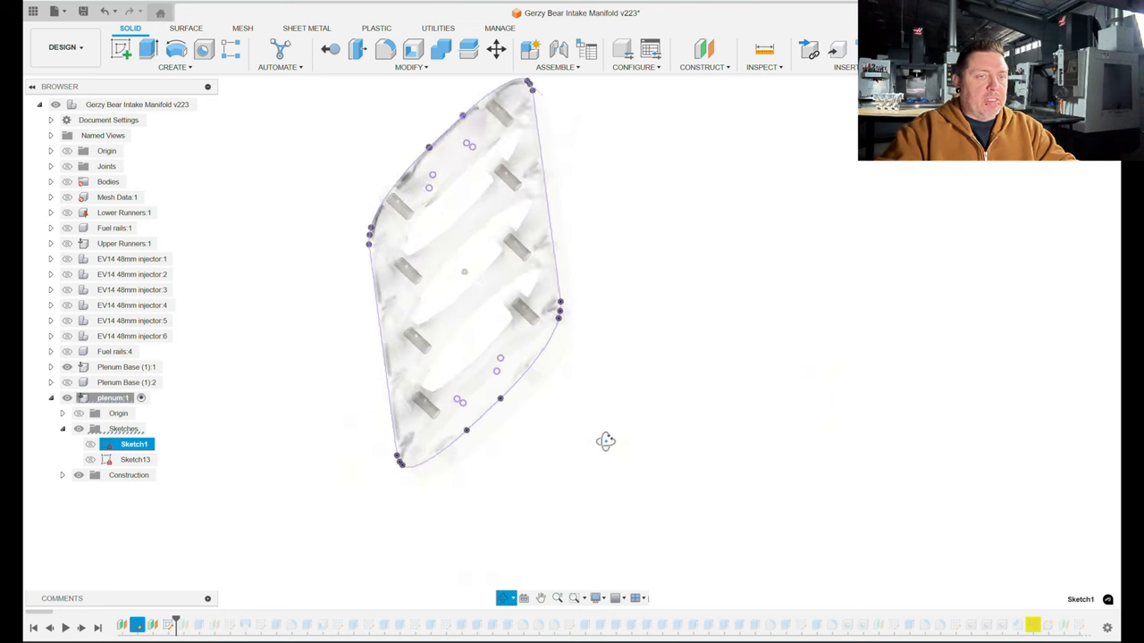
View Sketch1 face-on, then advance the timeline past the extrude, Plane6 and Sketch22.
{"action": "left_click_drag", "start_coordinate": [605, 441], "coordinate": [639, 449]}
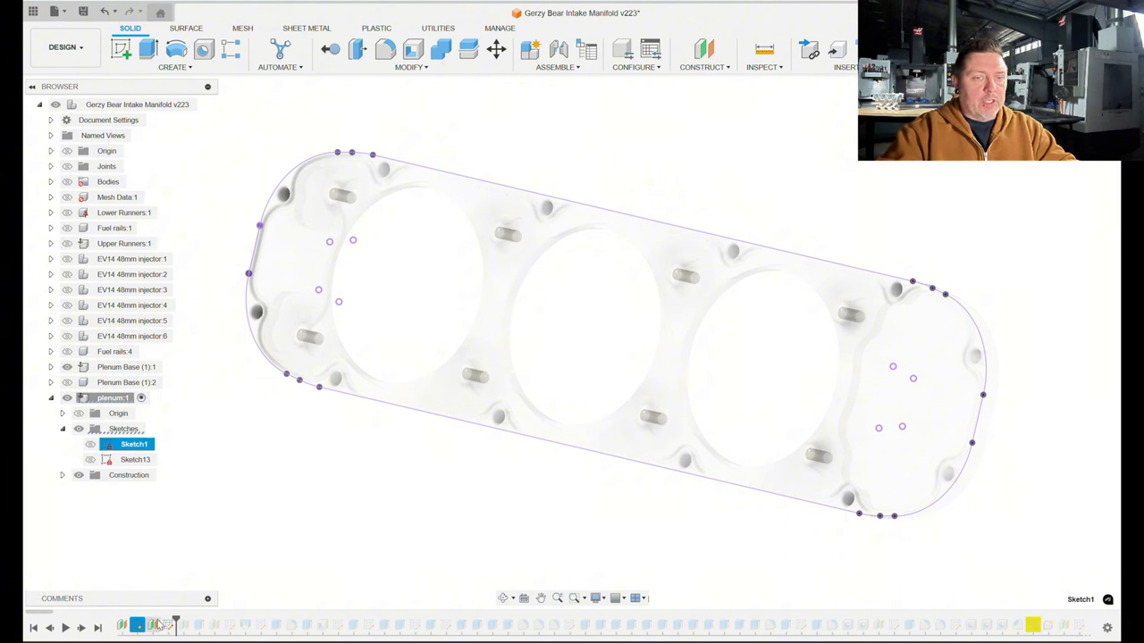
{"action": "left_click", "coordinate": [135, 459]}
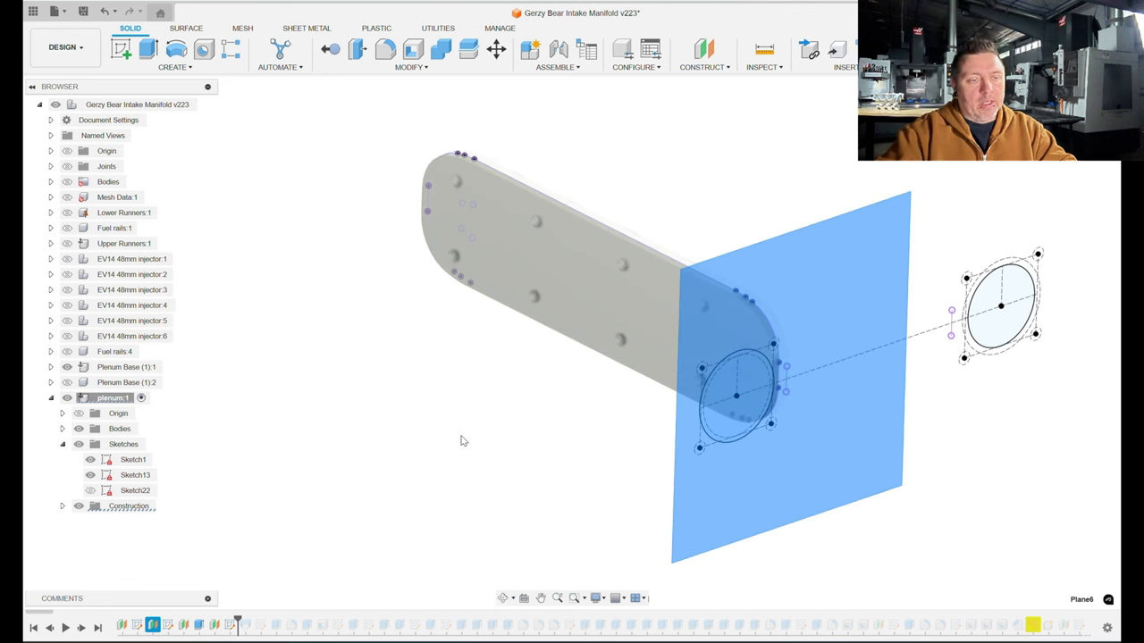
{"action": "mouse_move", "coordinate": [312, 483]}
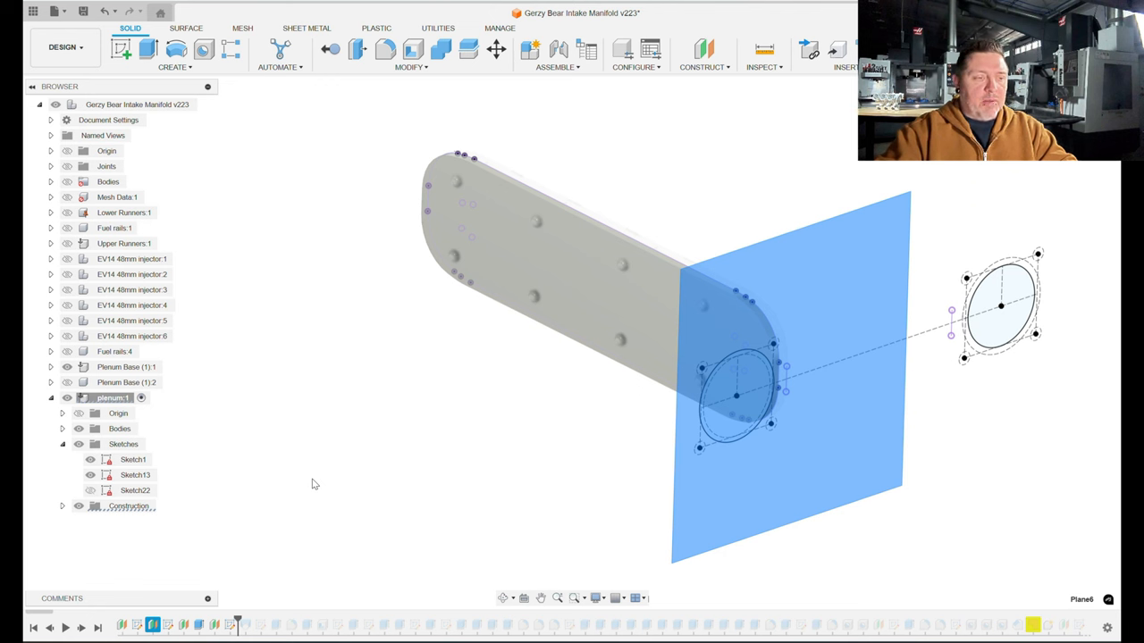
{"action": "mouse_move", "coordinate": [380, 437]}
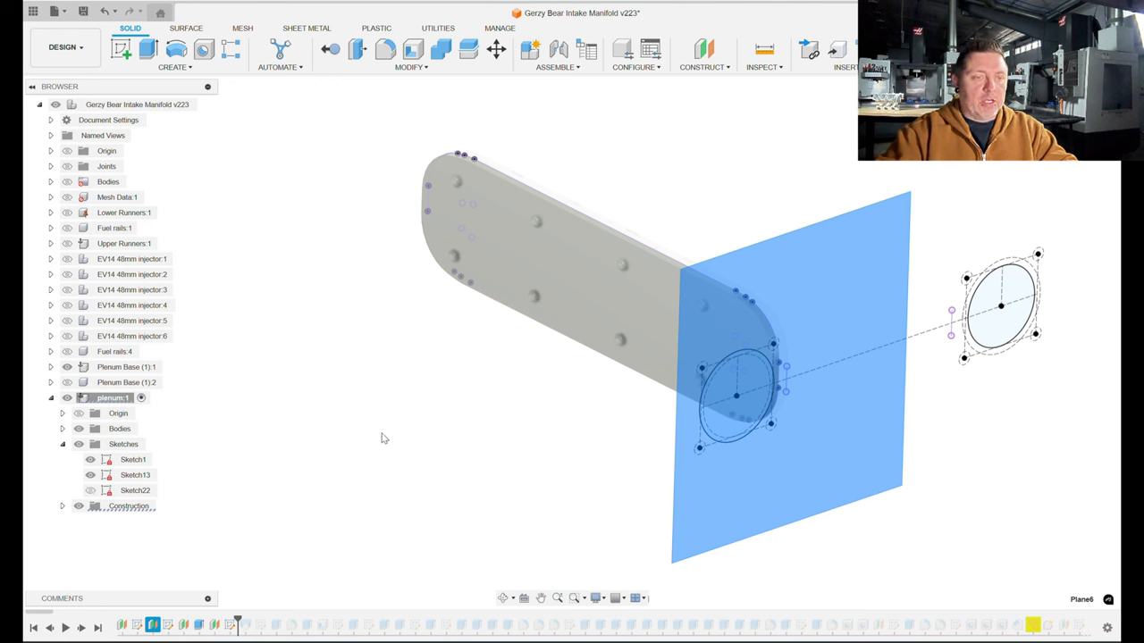
Roll the plenum timeline back to the base outline sketch.
{"action": "left_click", "coordinate": [132, 459]}
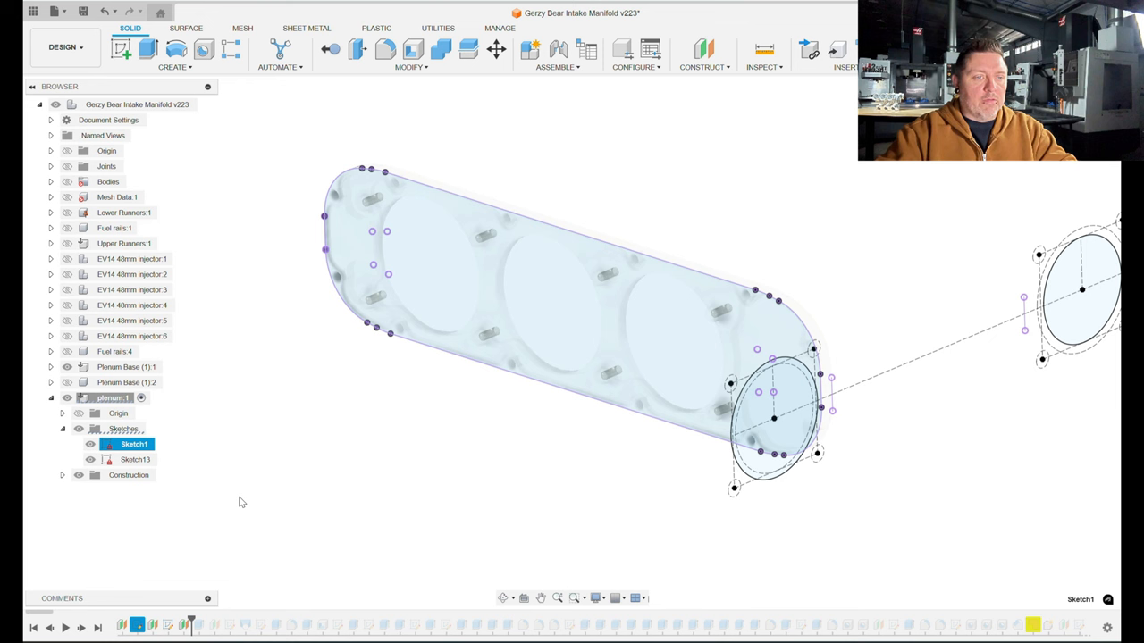
{"action": "mouse_move", "coordinate": [650, 266]}
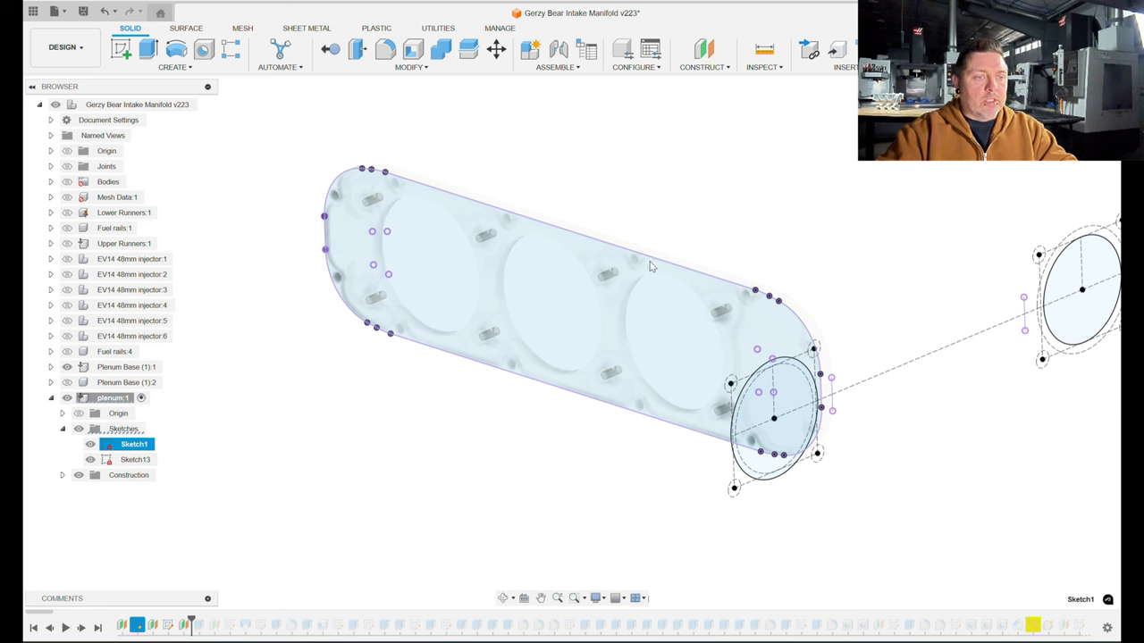
{"action": "mouse_move", "coordinate": [645, 483]}
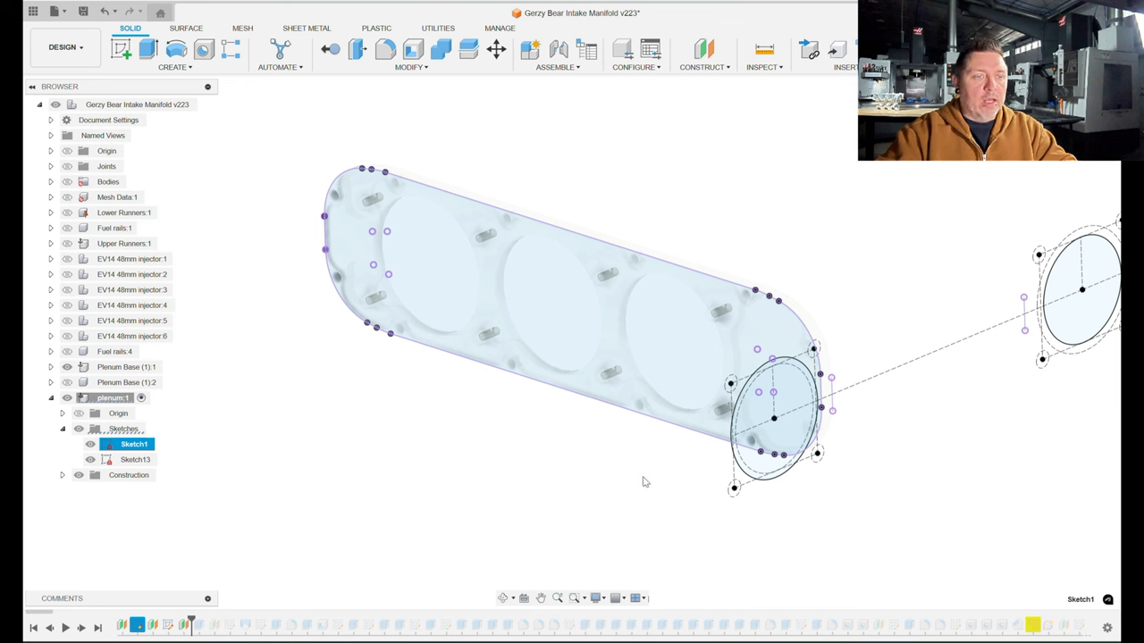
{"action": "mouse_move", "coordinate": [652, 489]}
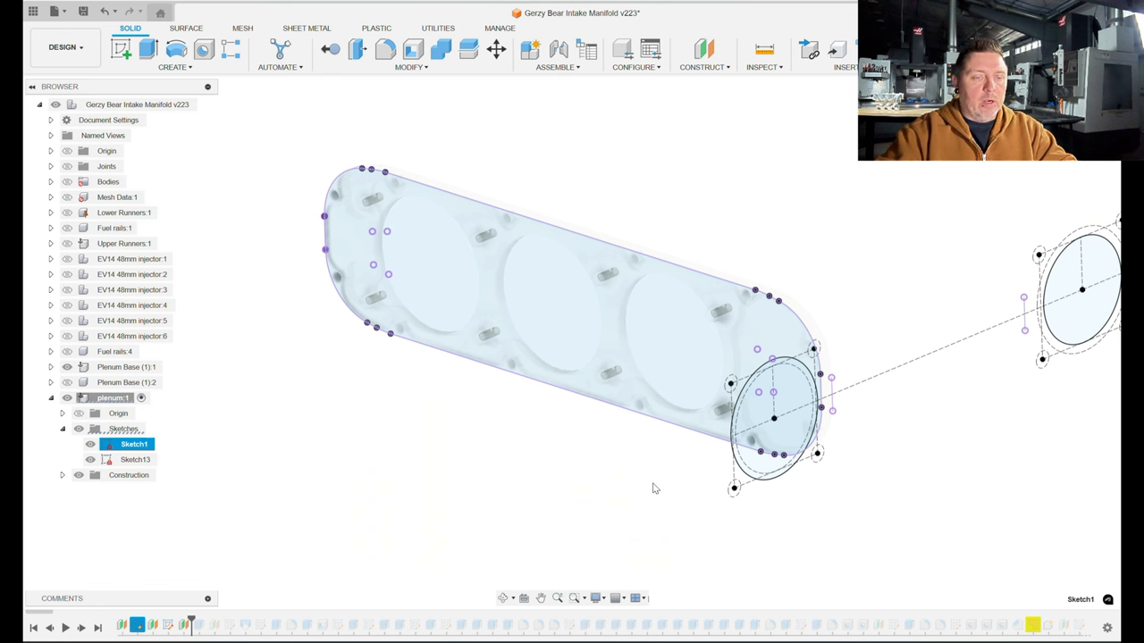
{"action": "mouse_move", "coordinate": [247, 623]}
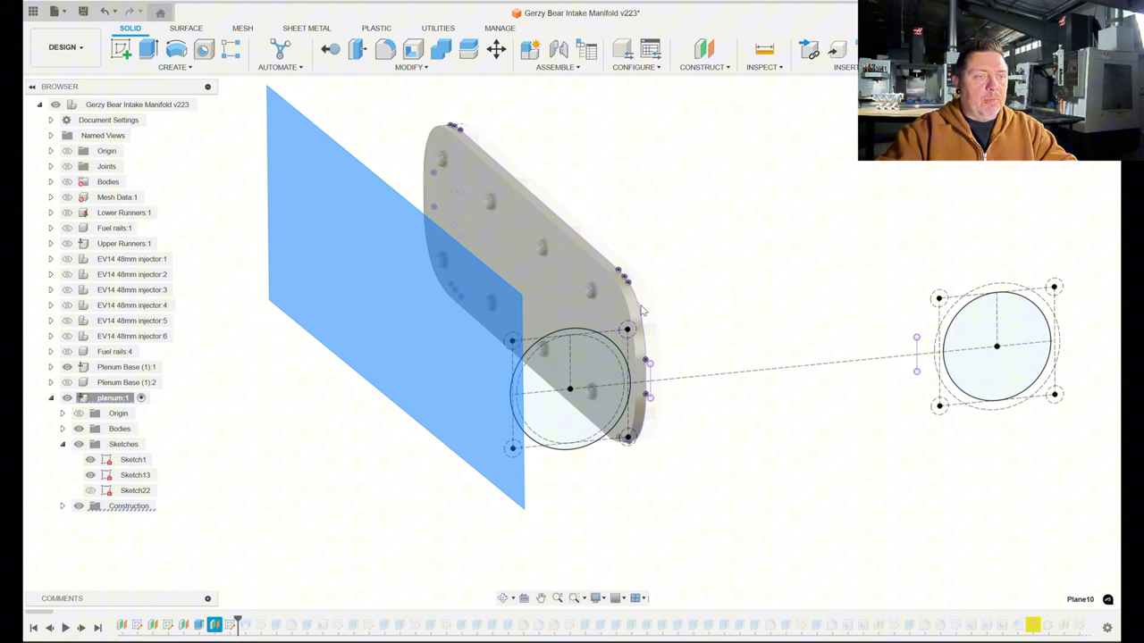
{"action": "mouse_move", "coordinate": [590, 468]}
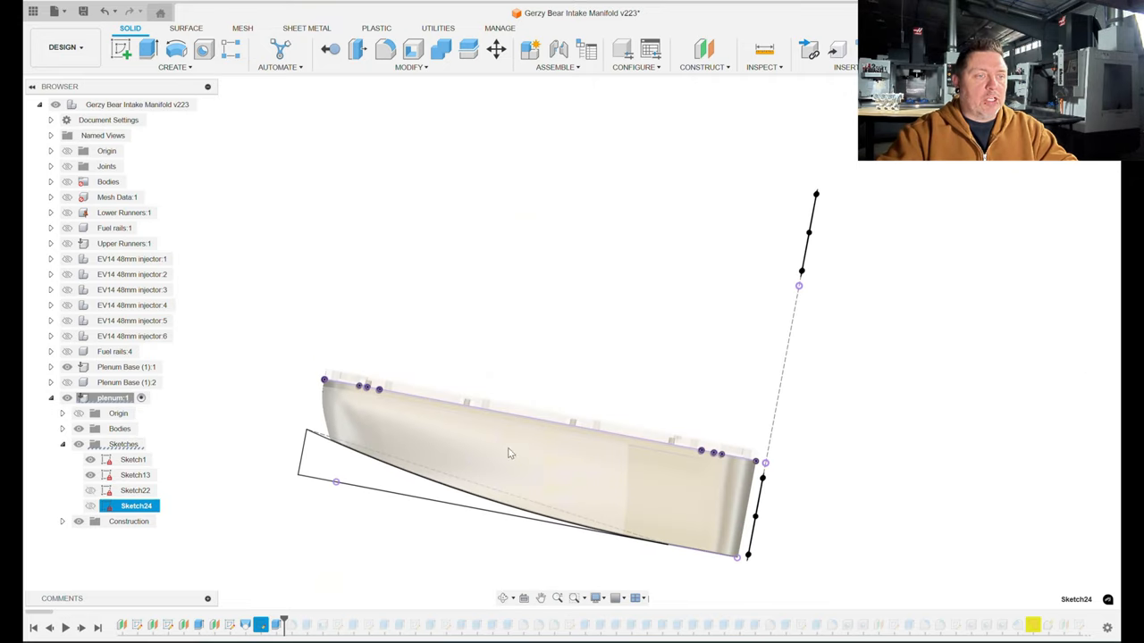
Orbit to see the curved guide-rail sketch along the lofted plenum in perspective.
{"action": "left_click_drag", "start_coordinate": [509, 453], "coordinate": [545, 444]}
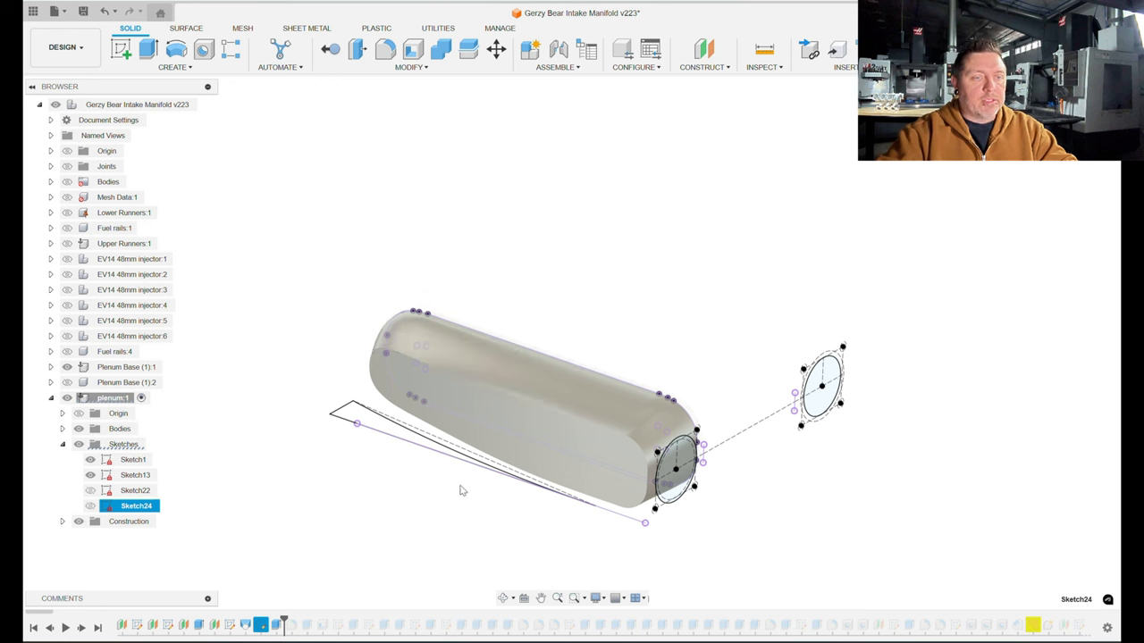
{"action": "mouse_move", "coordinate": [377, 540]}
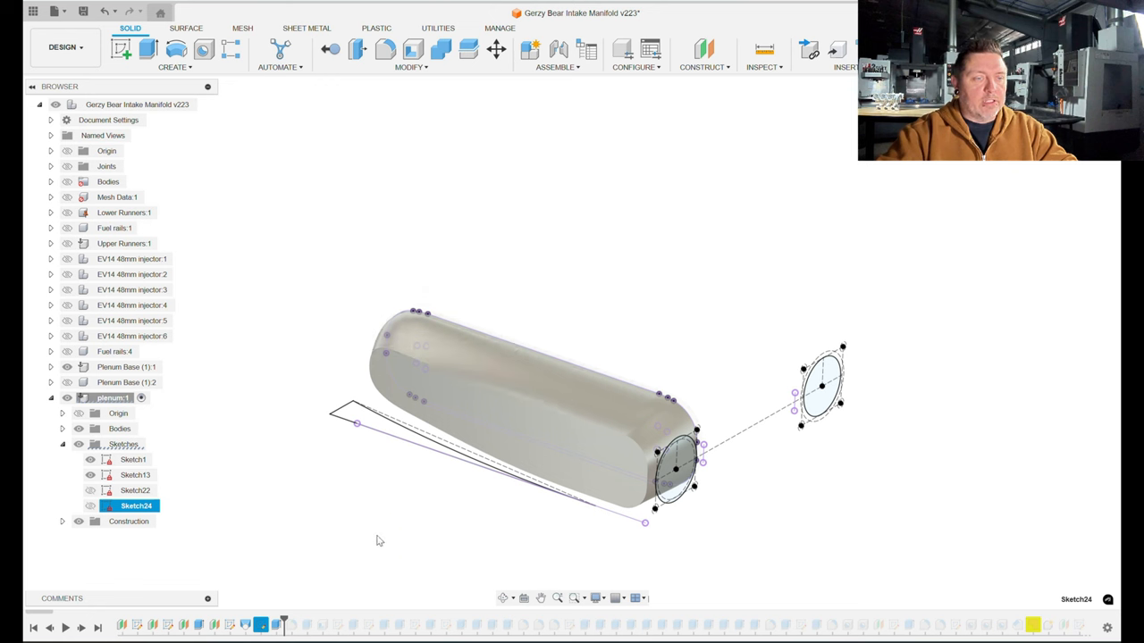
{"action": "mouse_move", "coordinate": [292, 623]}
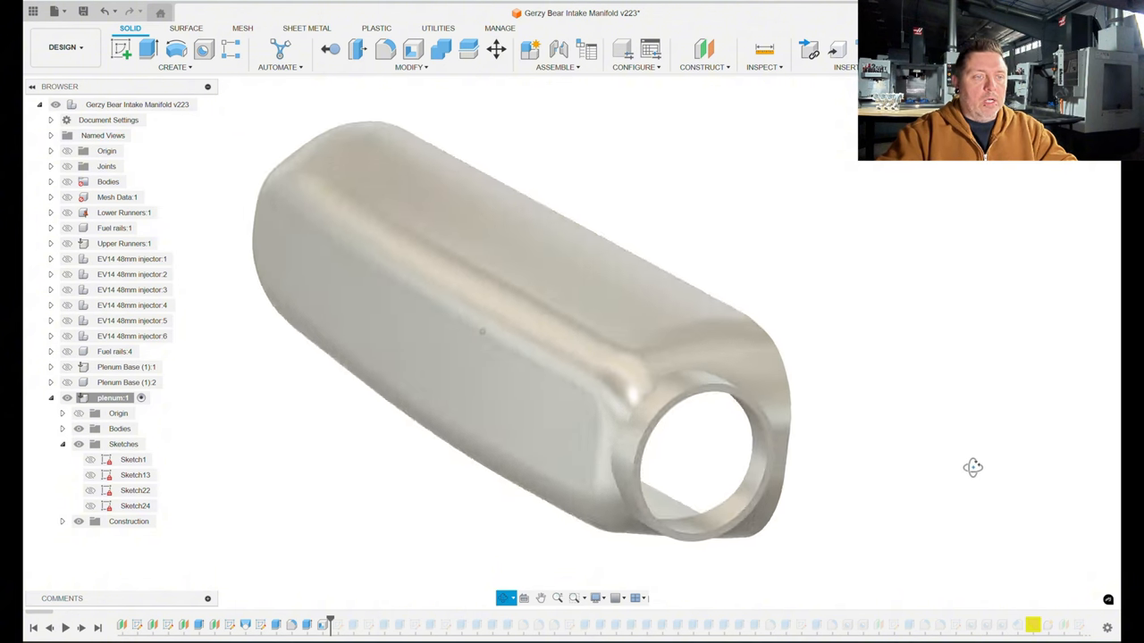
Edit the plenum Shell feature: 2 open faces, 0.15 in inside wall thickness.
{"action": "left_click_drag", "start_coordinate": [972, 467], "coordinate": [435, 395]}
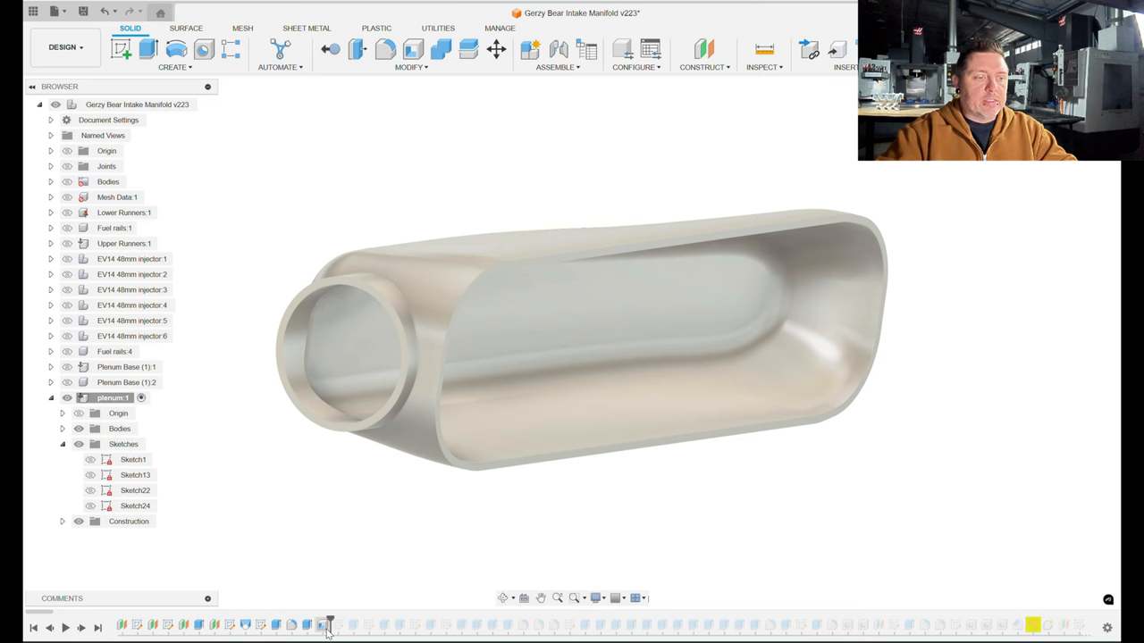
{"action": "left_click", "coordinate": [329, 625]}
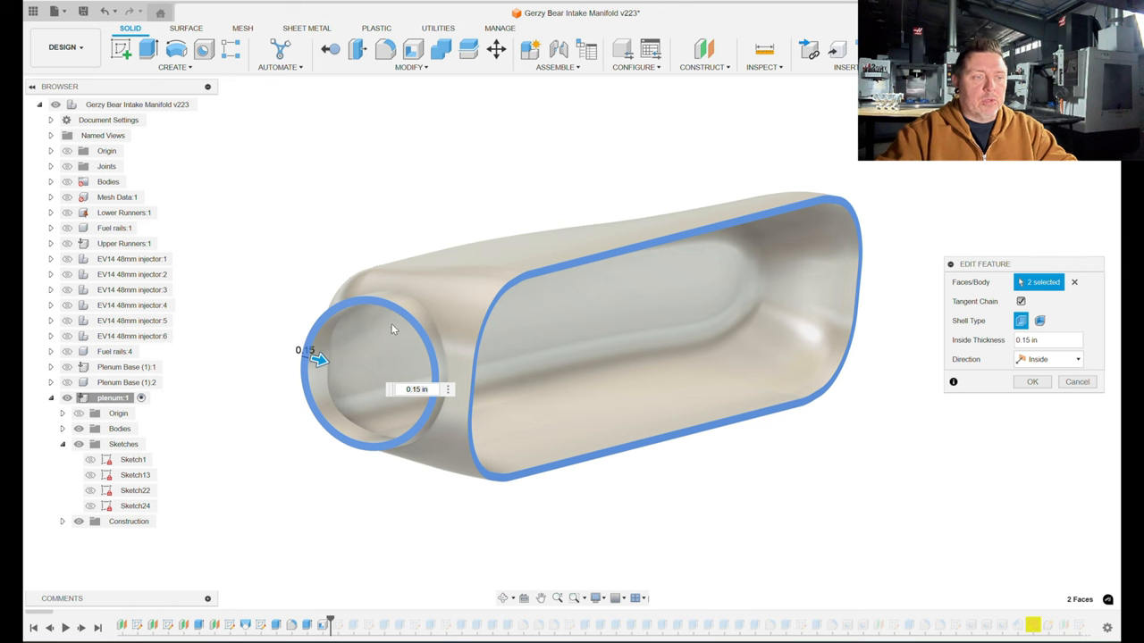
{"action": "mouse_move", "coordinate": [469, 384]}
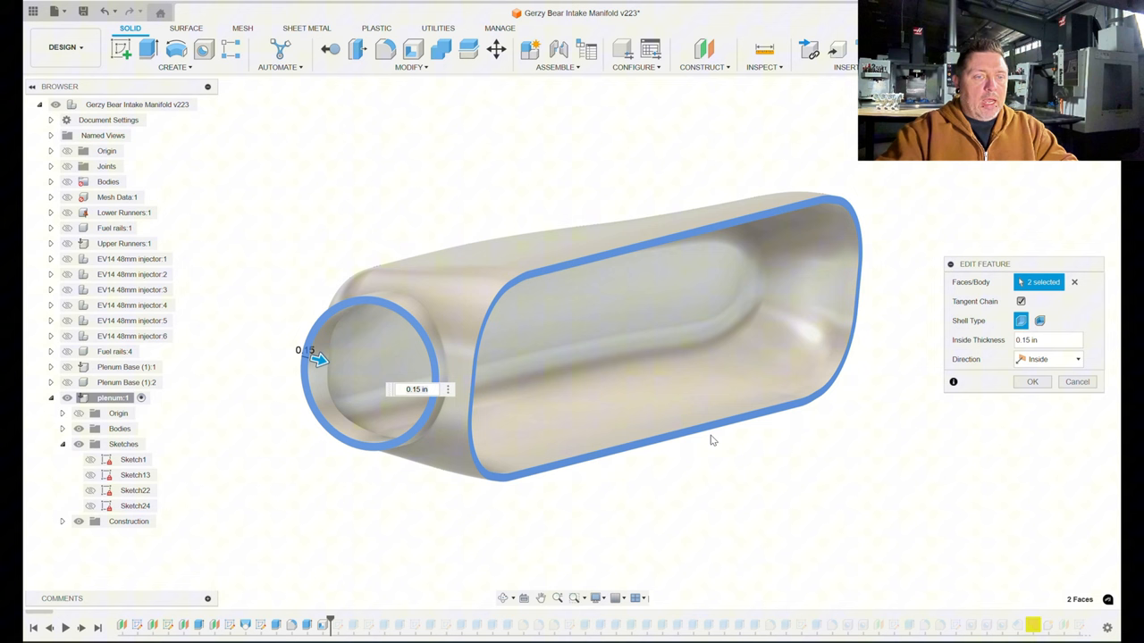
{"action": "mouse_move", "coordinate": [824, 351]}
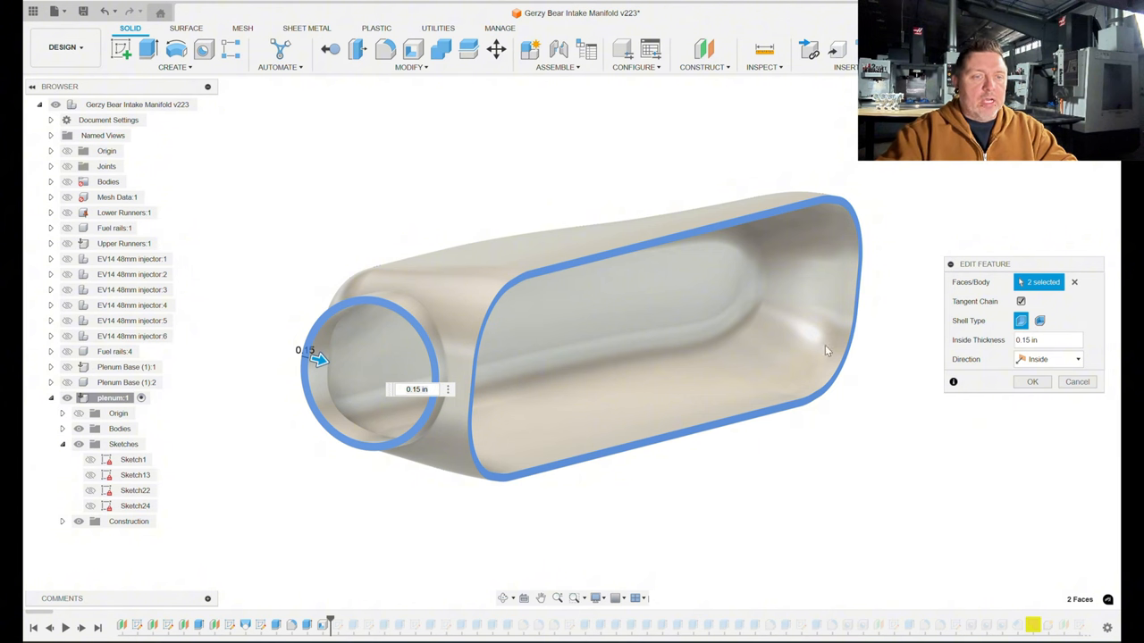
{"action": "mouse_move", "coordinate": [375, 450]}
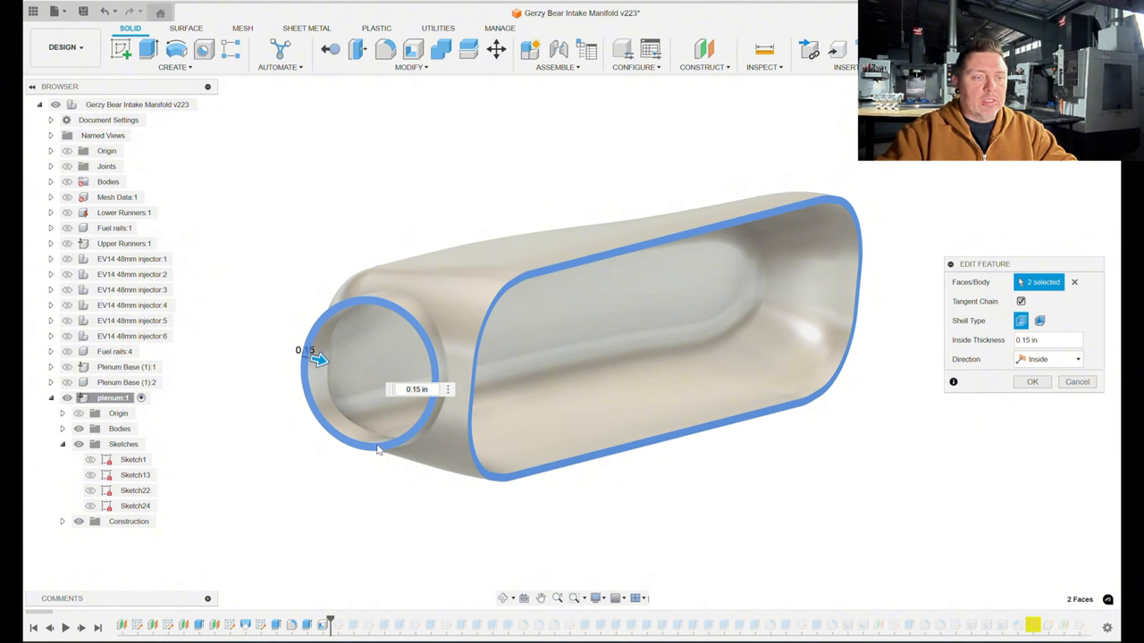
{"action": "mouse_move", "coordinate": [483, 332]}
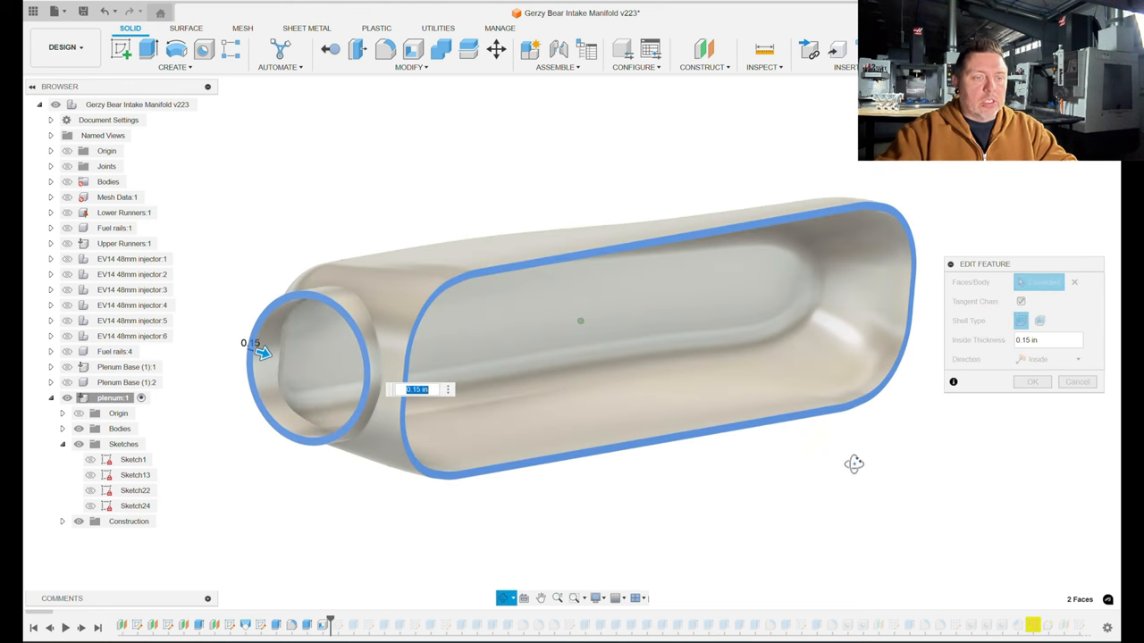
{"action": "left_click", "coordinate": [308, 375]}
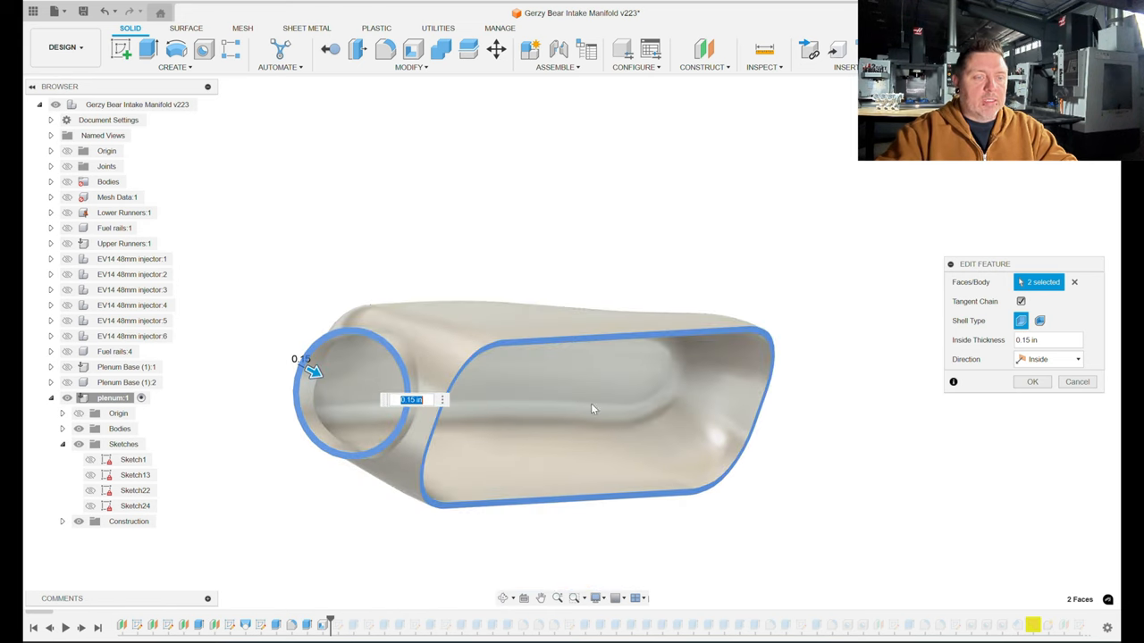
{"action": "mouse_move", "coordinate": [691, 378]}
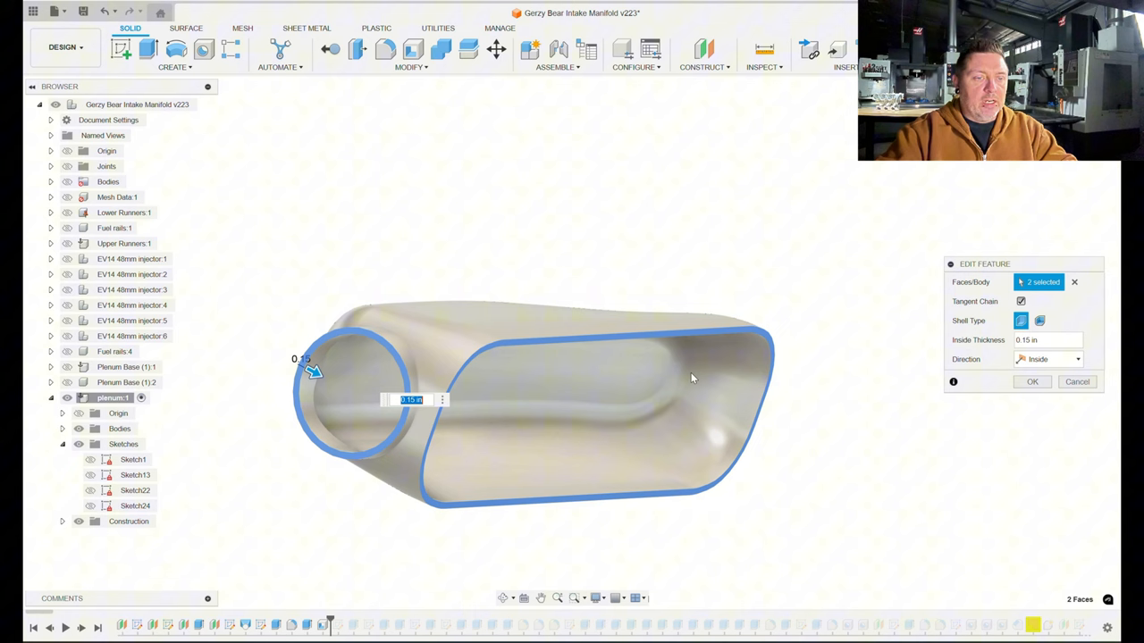
{"action": "mouse_move", "coordinate": [671, 407]}
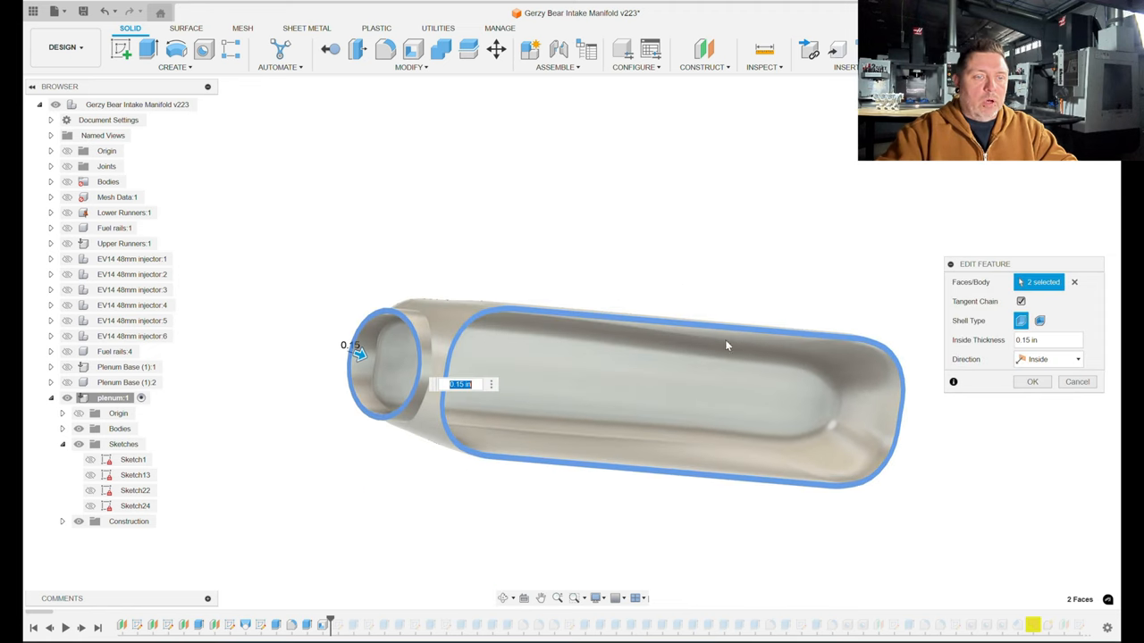
{"action": "mouse_move", "coordinate": [813, 431]}
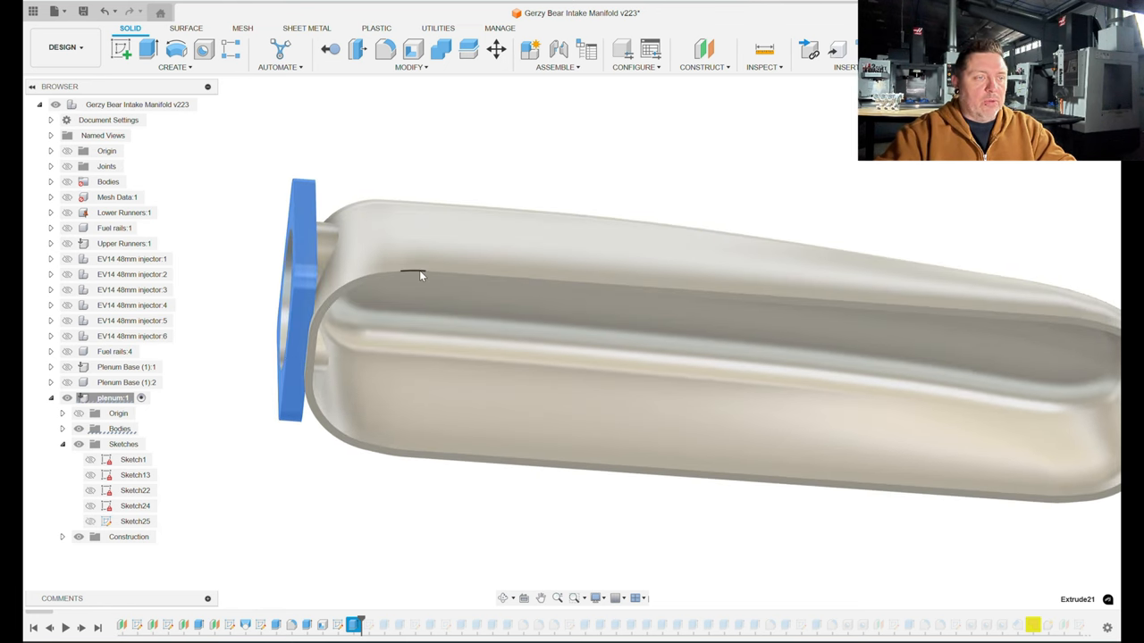
Inspect the inlet flange joint, then jump the timeline to the solid mounting flange.
{"action": "left_click_drag", "start_coordinate": [420, 277], "coordinate": [357, 291]}
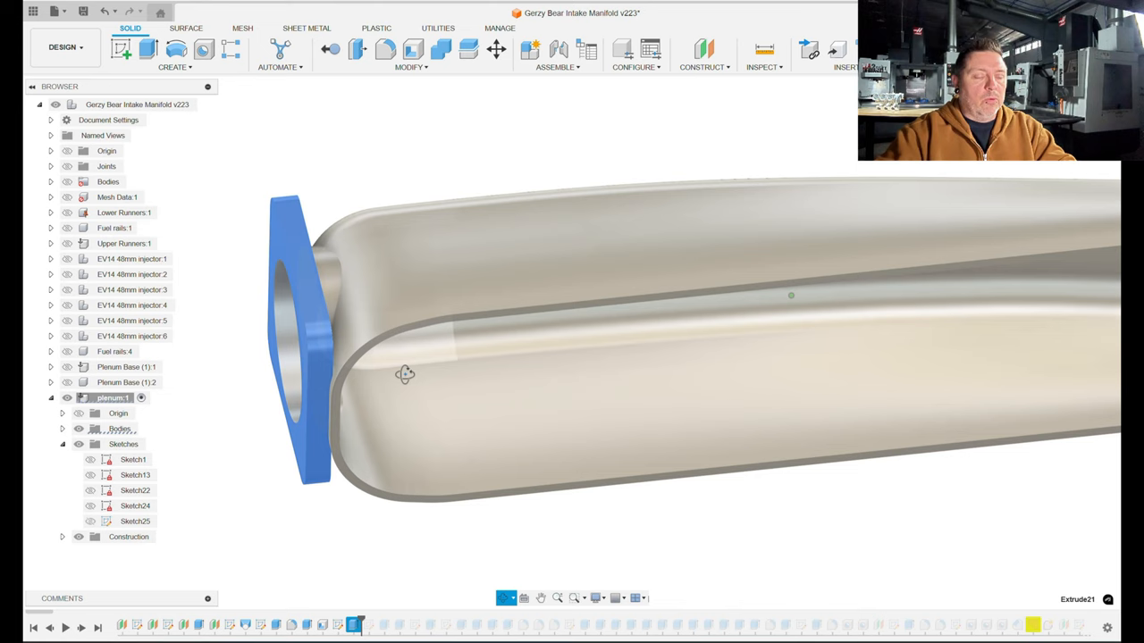
{"action": "left_click_drag", "start_coordinate": [405, 373], "coordinate": [307, 316]}
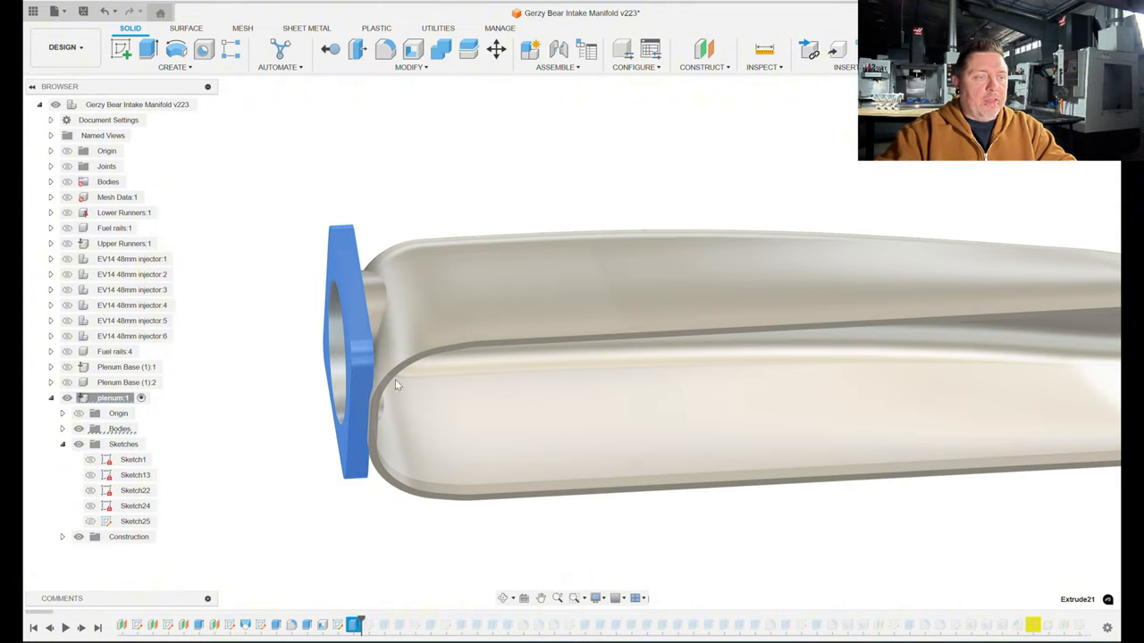
{"action": "left_click_drag", "start_coordinate": [398, 384], "coordinate": [498, 362]}
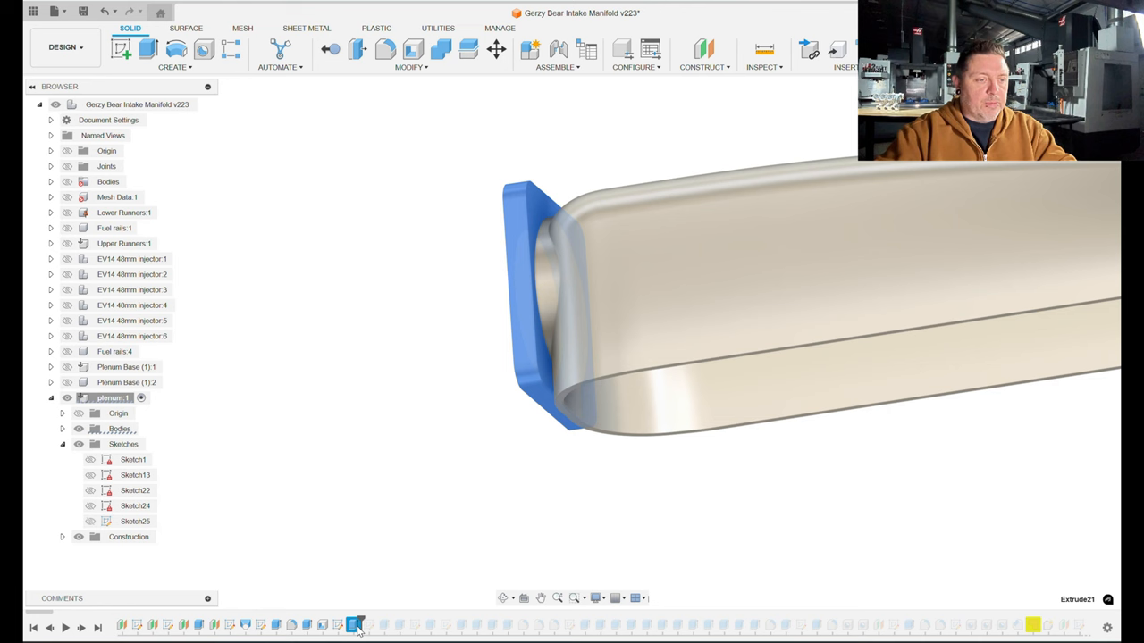
{"action": "left_click", "coordinate": [356, 624]}
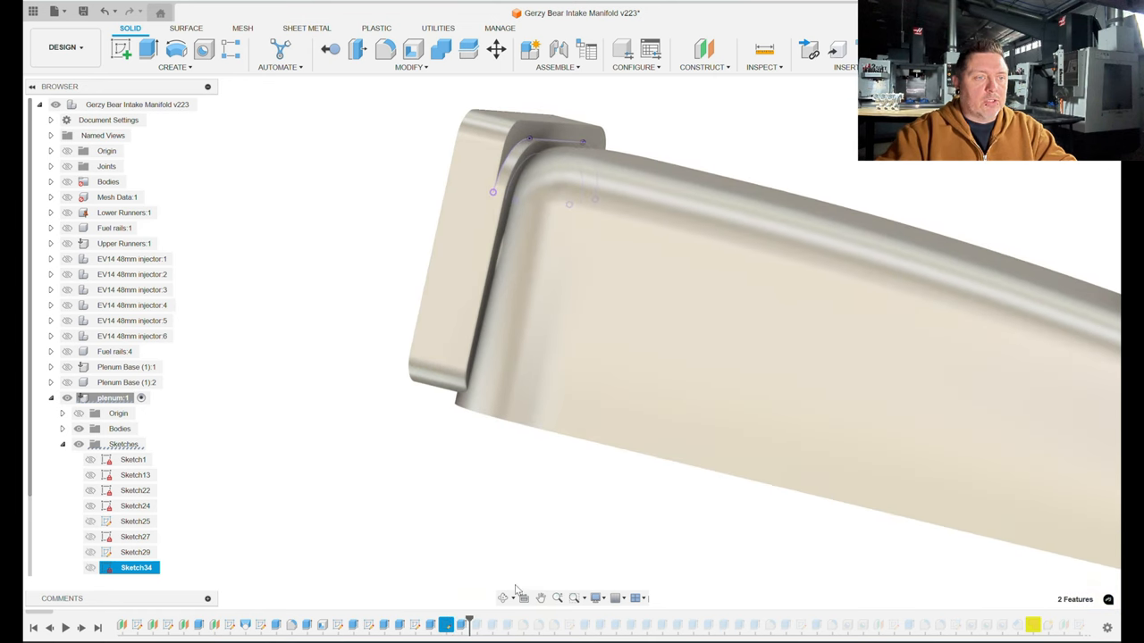
Advance the timeline to the curved side rail and inspect the flange-body junction.
{"action": "left_click", "coordinate": [477, 624]}
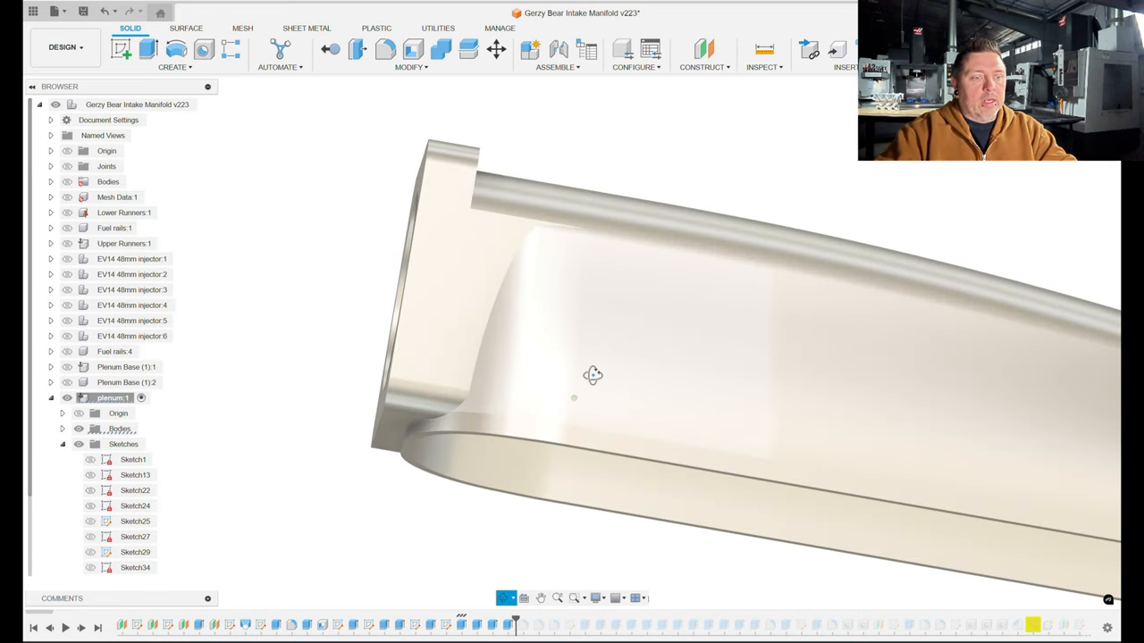
{"action": "left_click_drag", "start_coordinate": [593, 376], "coordinate": [639, 309]}
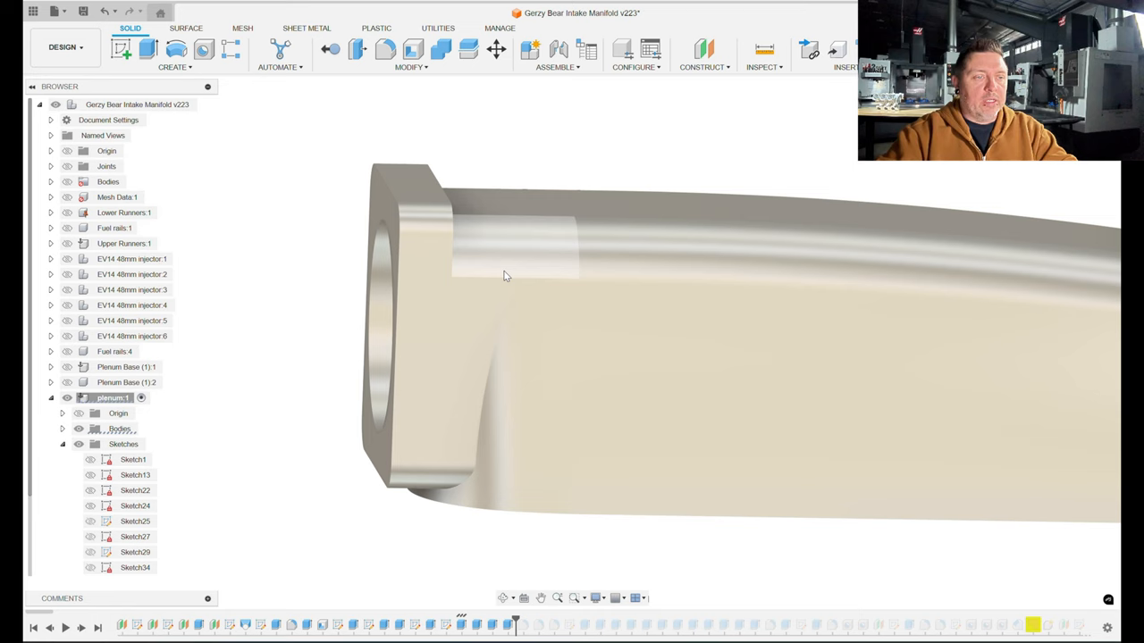
{"action": "left_click_drag", "start_coordinate": [505, 275], "coordinate": [638, 364]}
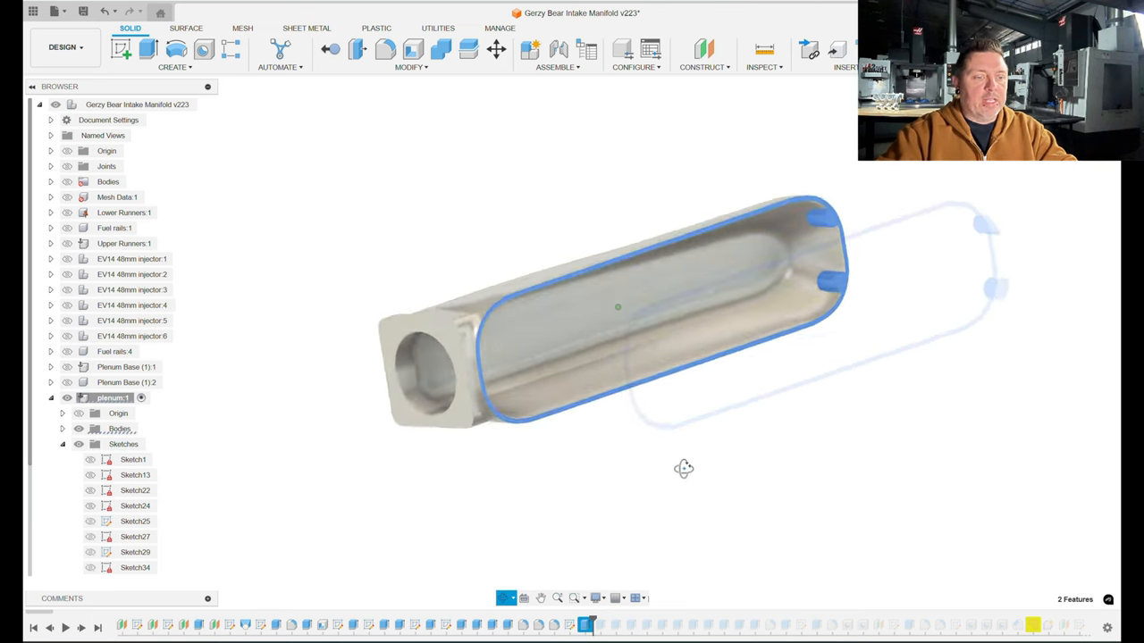
Orbit the hollow plenum to inspect its ribbed interior and rounded closed end.
{"action": "left_click_drag", "start_coordinate": [684, 469], "coordinate": [670, 462]}
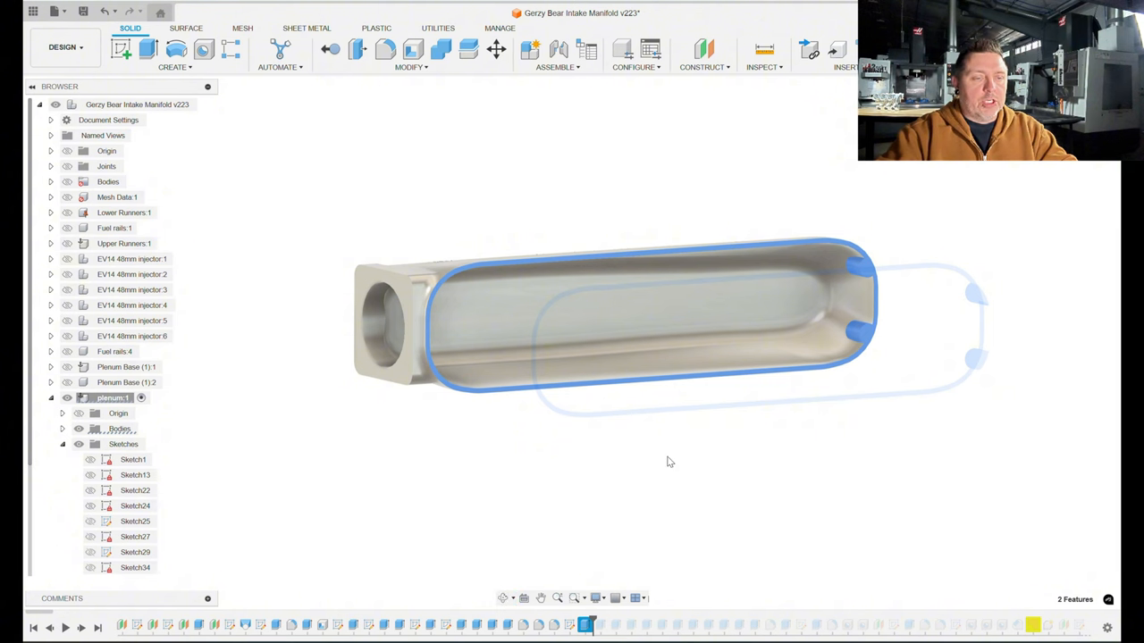
{"action": "left_click_drag", "start_coordinate": [671, 462], "coordinate": [831, 449]}
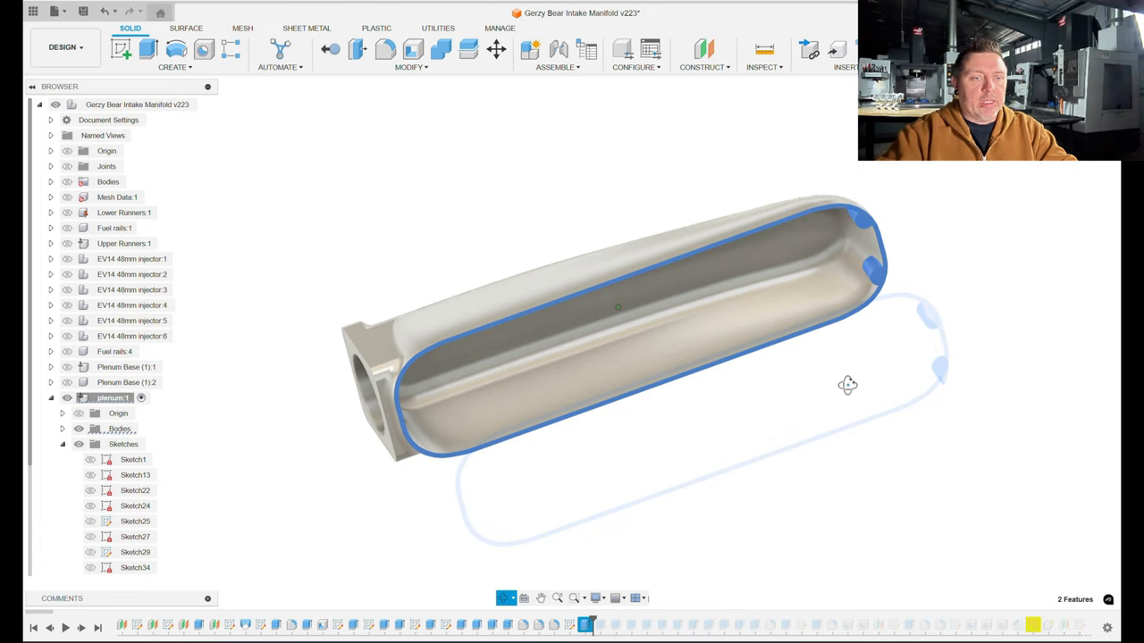
{"action": "left_click_drag", "start_coordinate": [848, 385], "coordinate": [709, 462]}
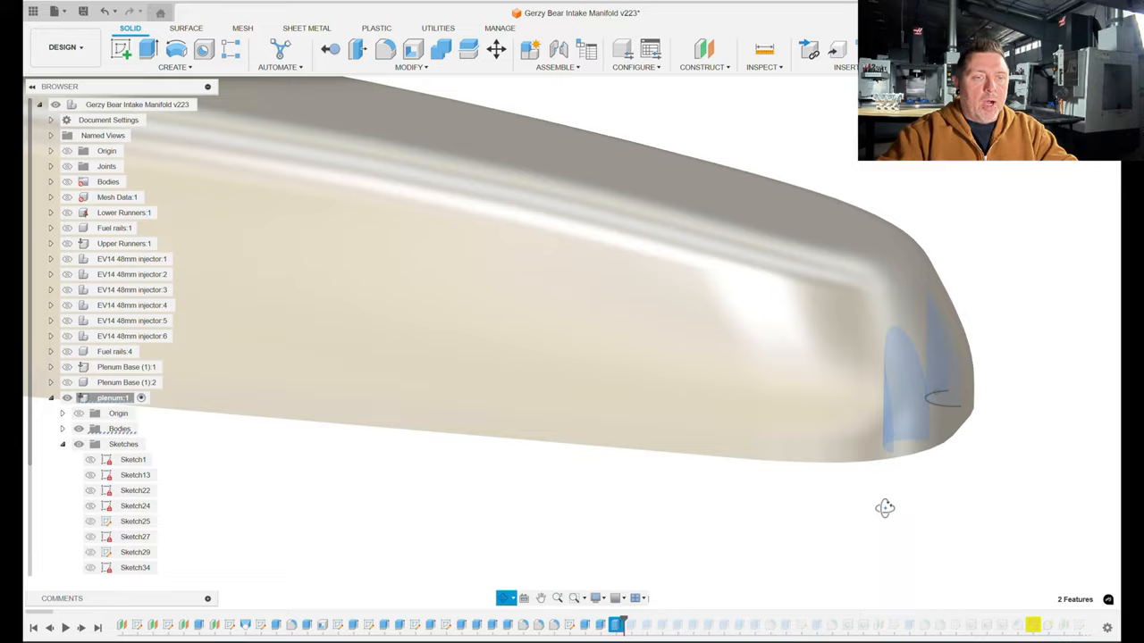
{"action": "left_click_drag", "start_coordinate": [885, 507], "coordinate": [954, 420]}
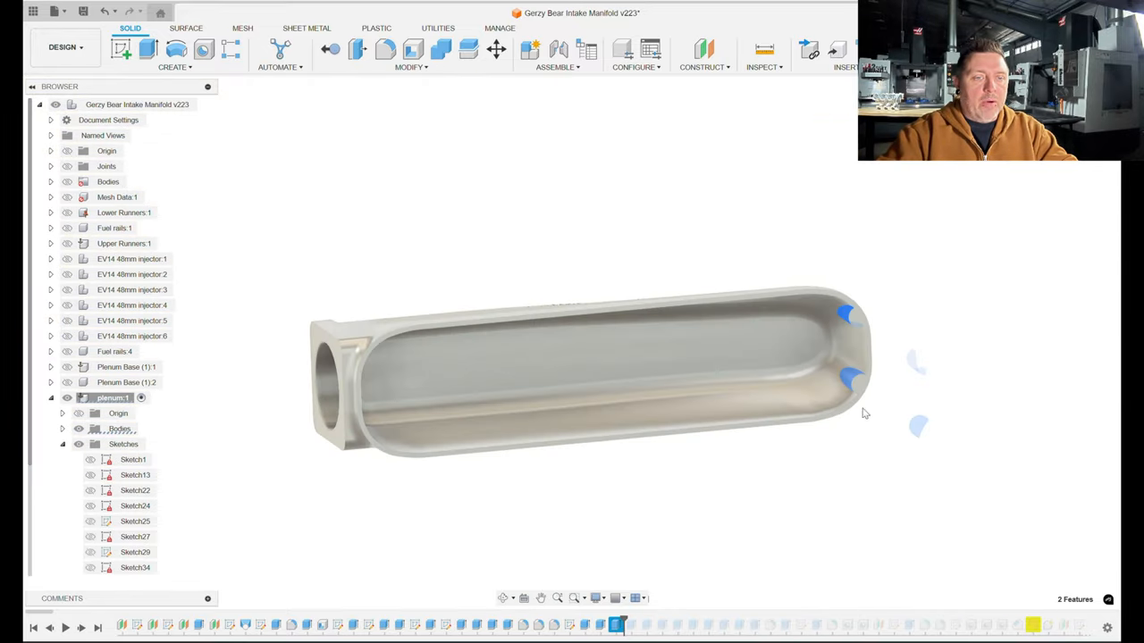
{"action": "mouse_move", "coordinate": [771, 571]}
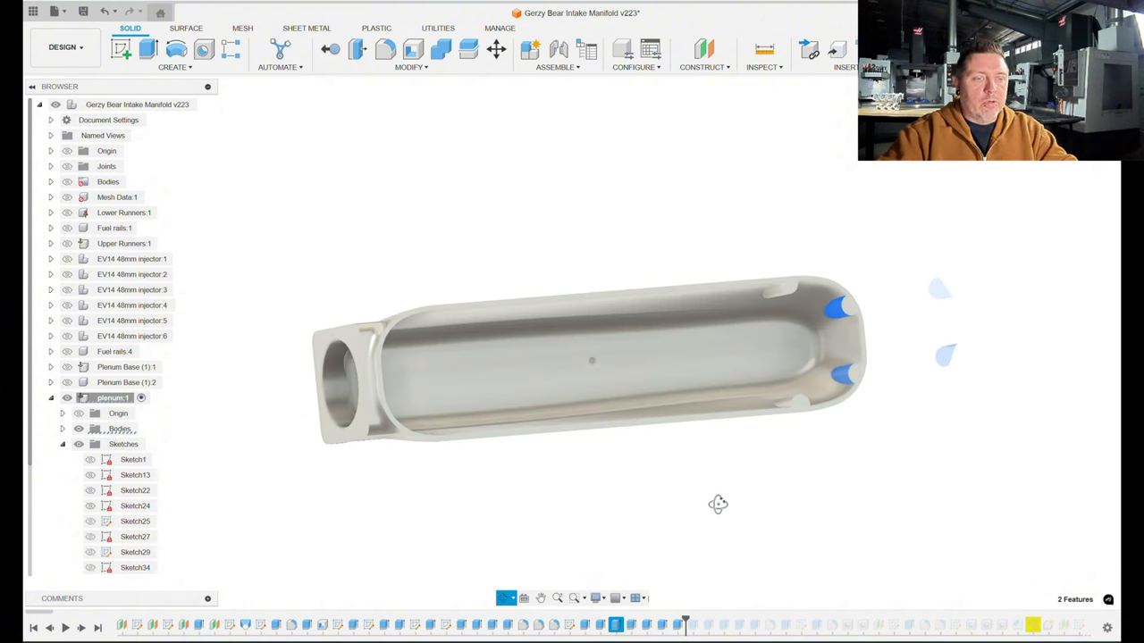
{"action": "left_click_drag", "start_coordinate": [718, 504], "coordinate": [701, 447]}
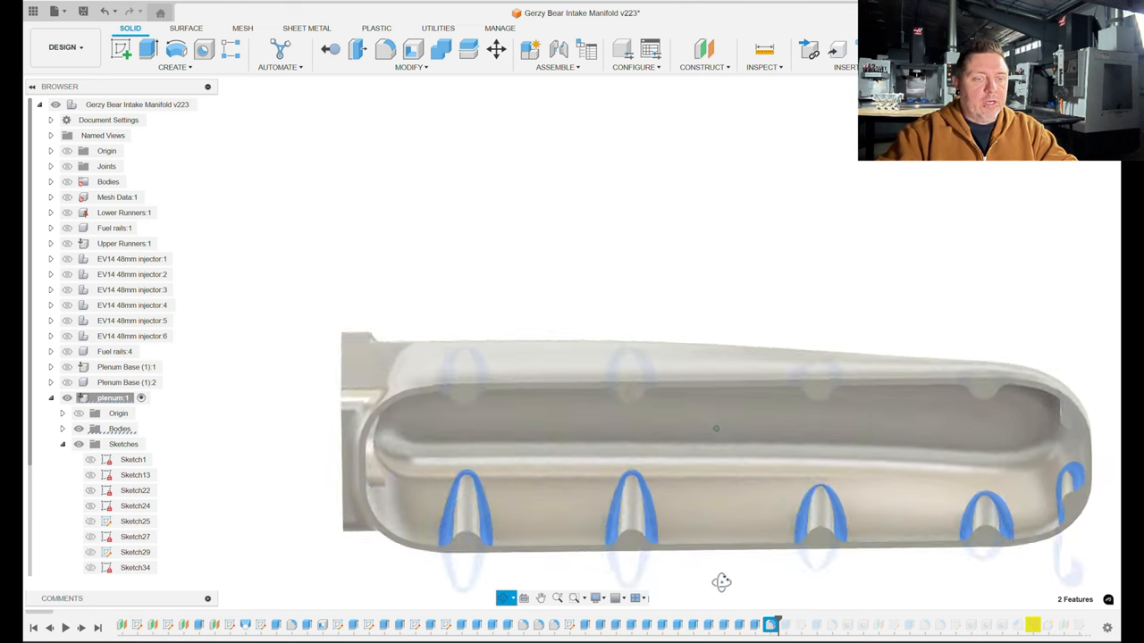
Inspect the ribs on both walls at the inlet end, then advance the timeline.
{"action": "left_click_drag", "start_coordinate": [721, 581], "coordinate": [729, 523]}
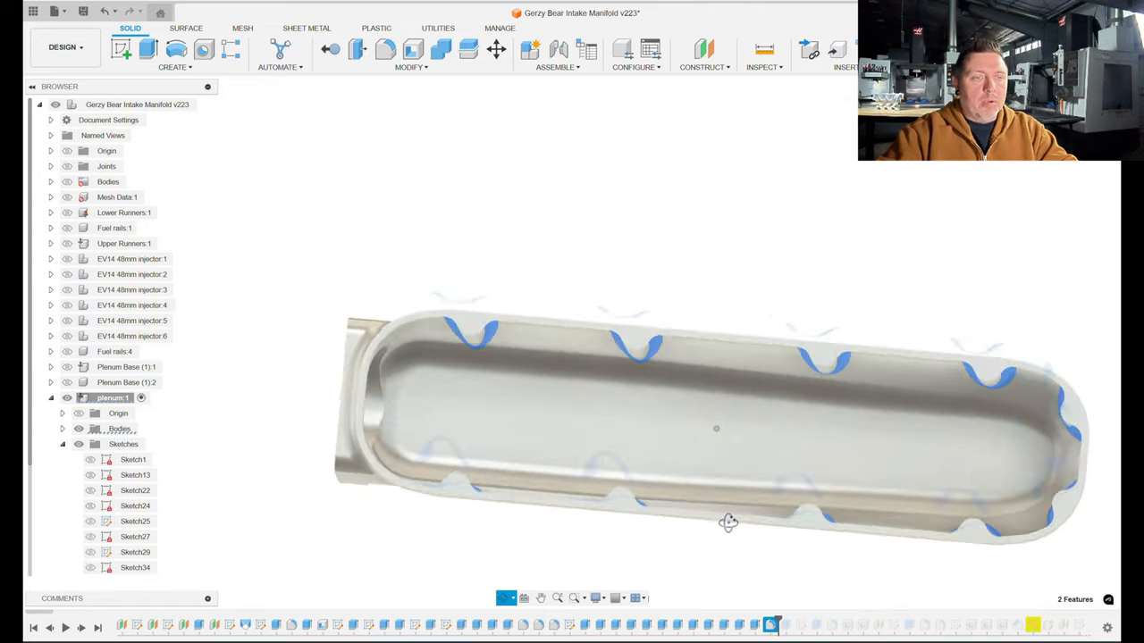
{"action": "left_click_drag", "start_coordinate": [728, 523], "coordinate": [746, 608]}
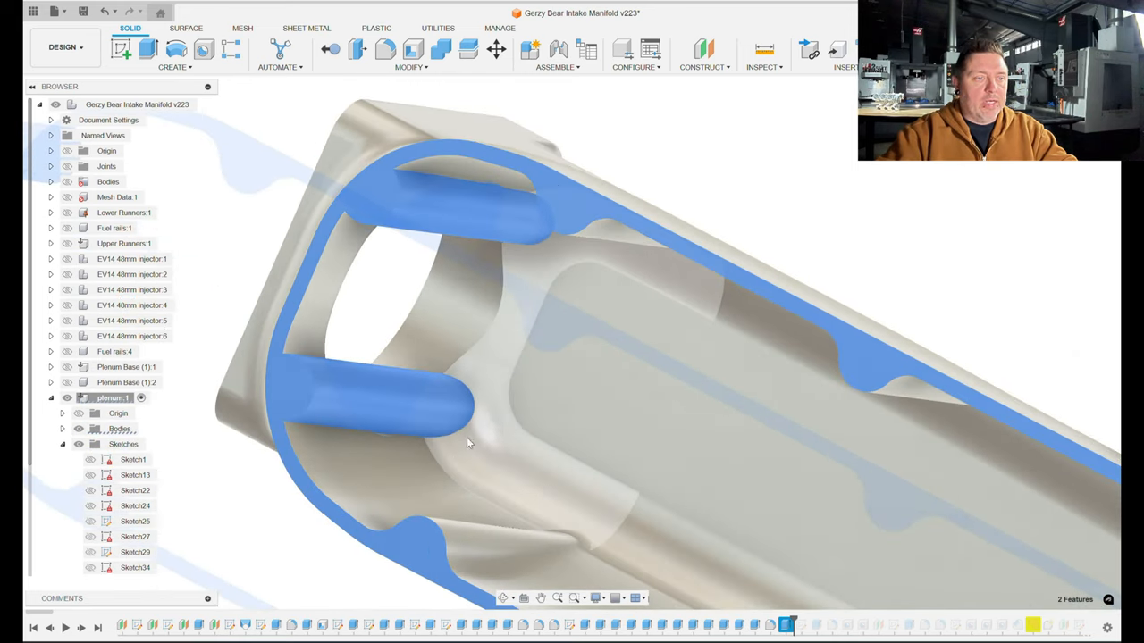
{"action": "left_click_drag", "start_coordinate": [469, 442], "coordinate": [411, 380]}
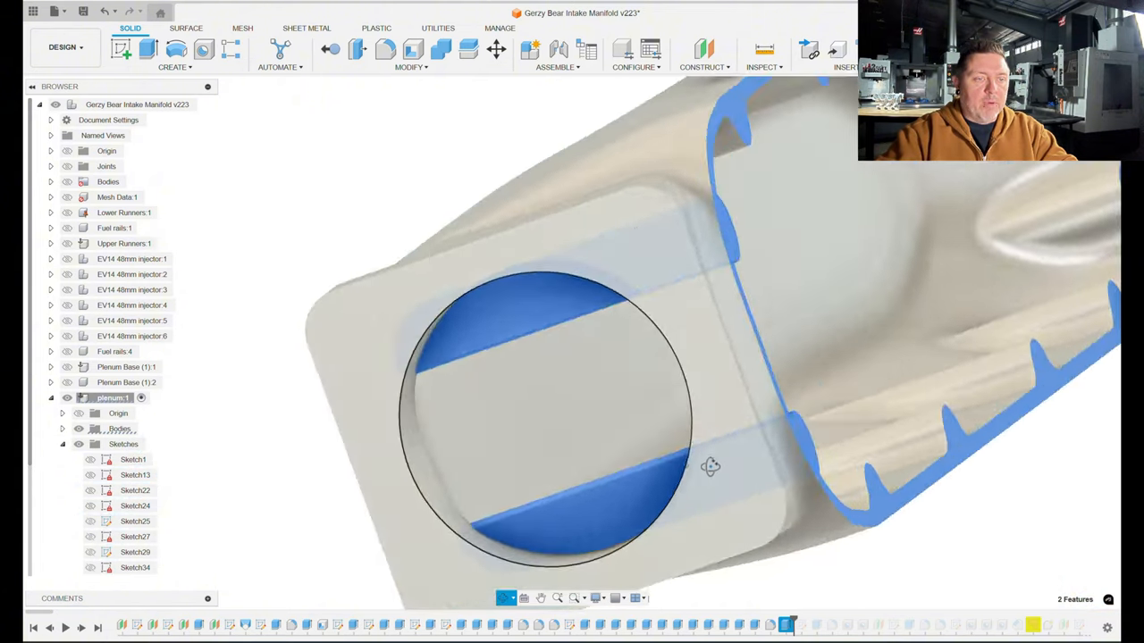
{"action": "left_click", "coordinate": [798, 626]}
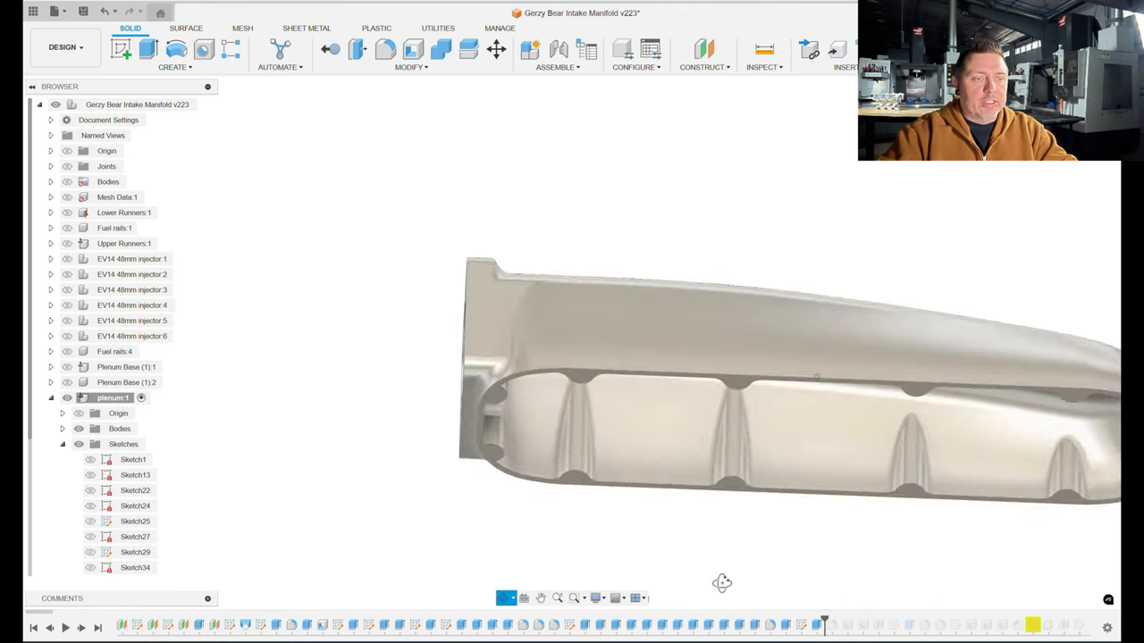
Orbit the plenum to view the ribbed interior and bolt holes around the rim.
{"action": "left_click_drag", "start_coordinate": [722, 583], "coordinate": [636, 481]}
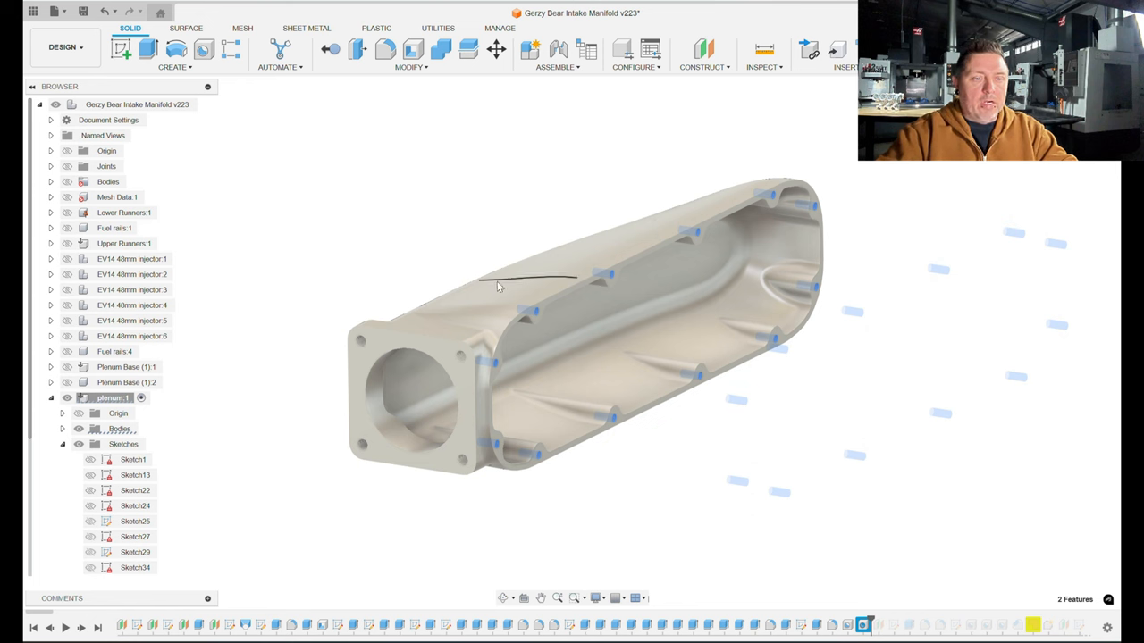
{"action": "mouse_move", "coordinate": [919, 426]}
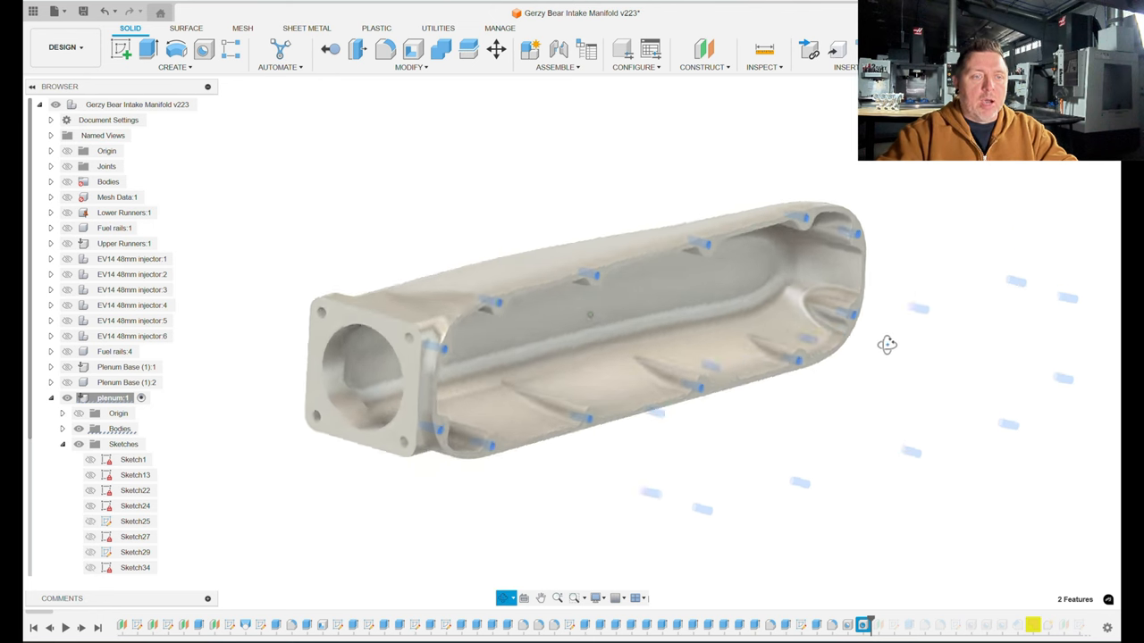
Orbit the plenum to view the raised boss and its four threaded holes around the rim.
{"action": "left_click_drag", "start_coordinate": [886, 345], "coordinate": [659, 424]}
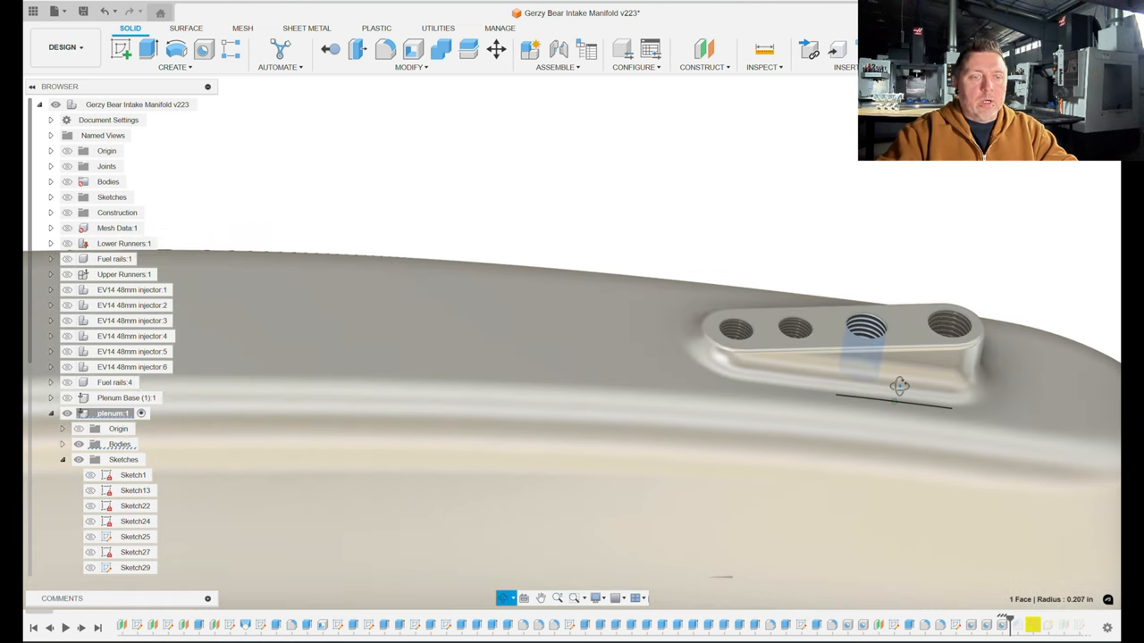
Move in close to the threaded boss to inspect the four port holes through the wall.
{"action": "left_click_drag", "start_coordinate": [899, 385], "coordinate": [925, 446]}
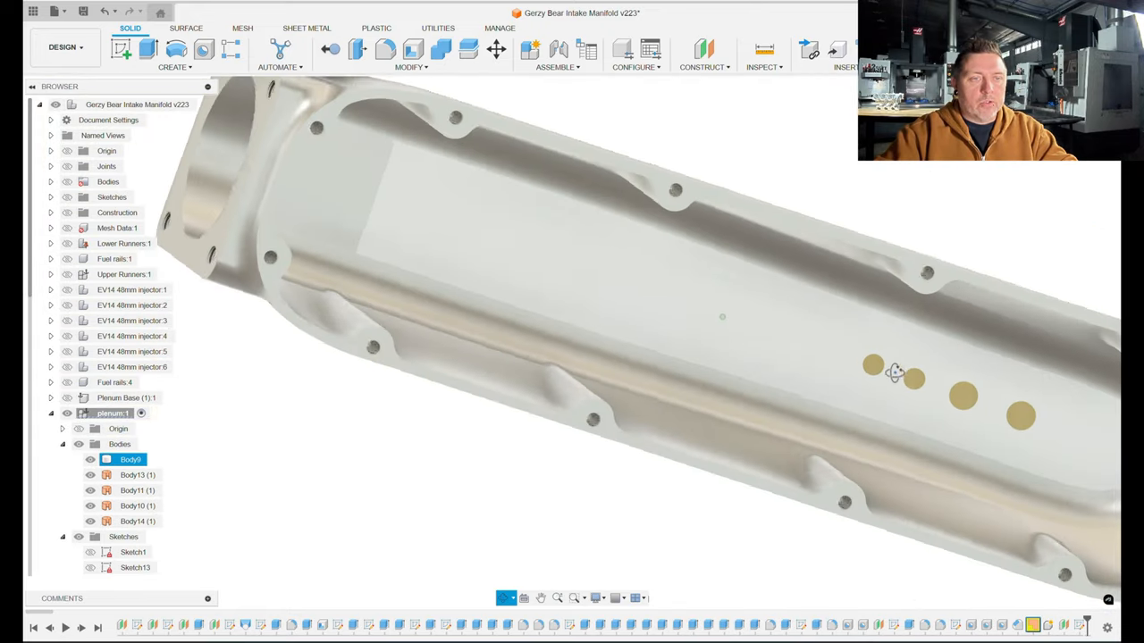
Orbit the full manifold assembly to view the rim holes from inside.
{"action": "left_click_drag", "start_coordinate": [898, 374], "coordinate": [701, 320]}
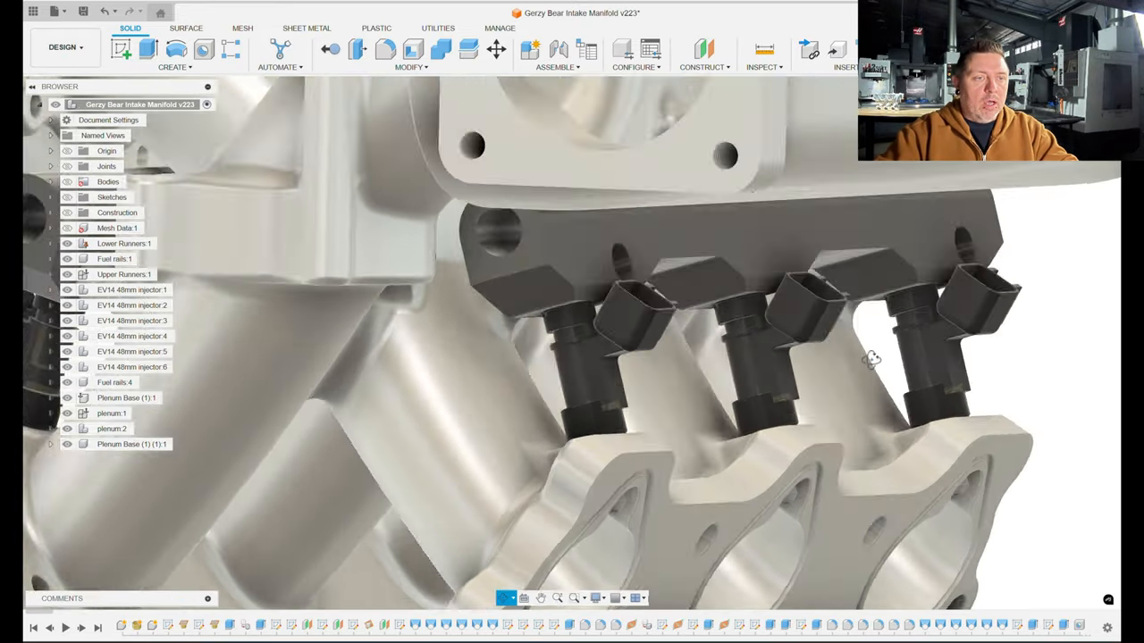
{"action": "left_click_drag", "start_coordinate": [871, 357], "coordinate": [750, 357]}
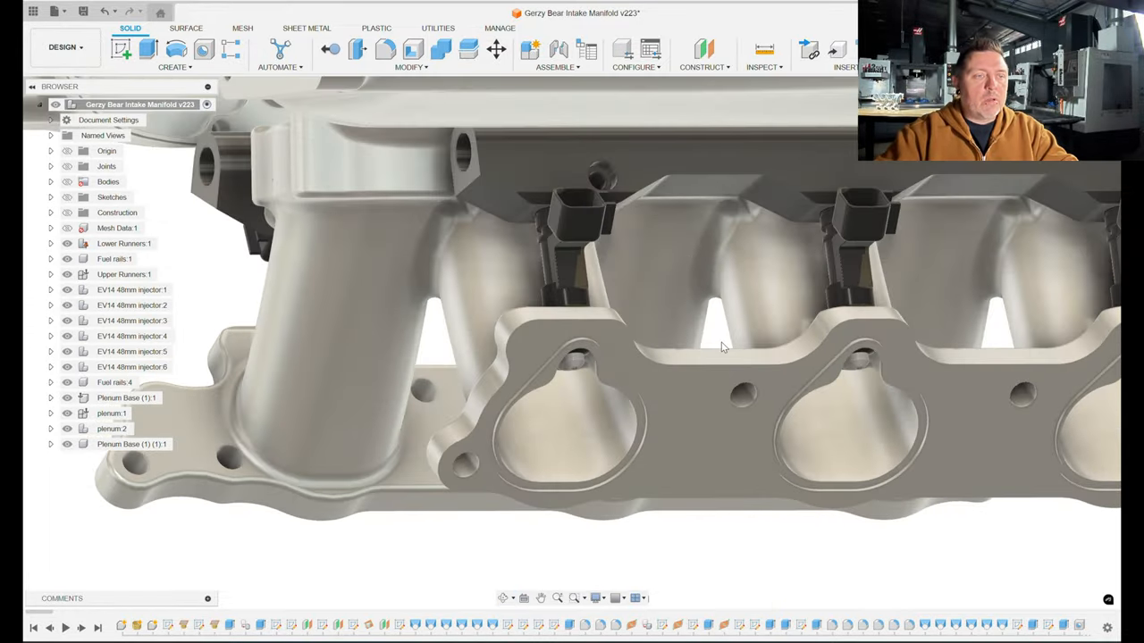
{"action": "left_click_drag", "start_coordinate": [724, 347], "coordinate": [844, 235]}
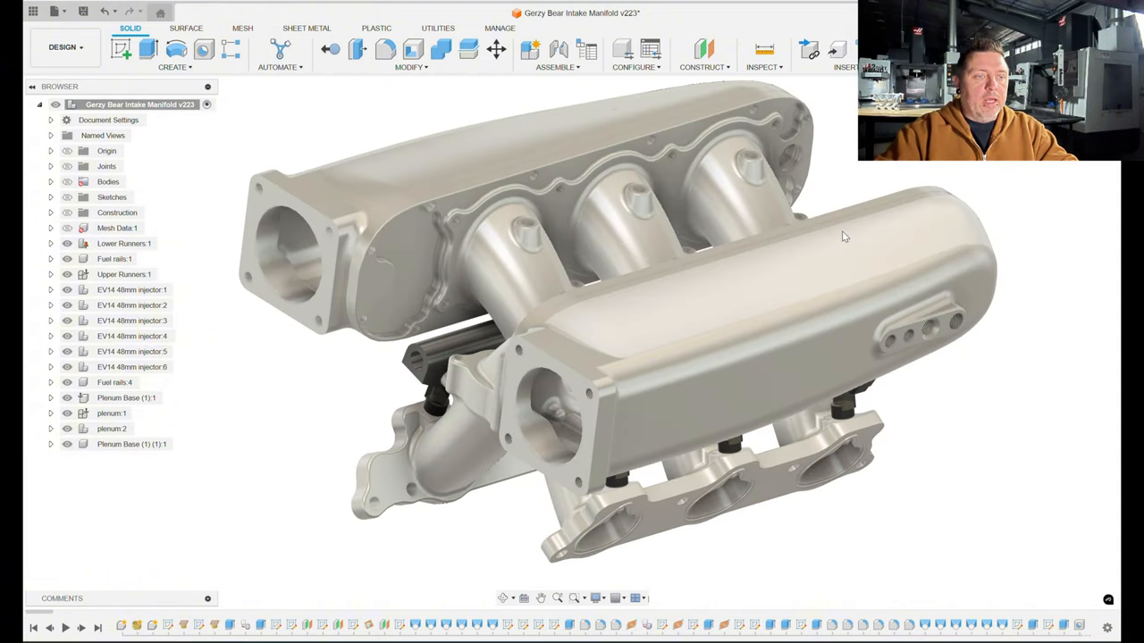
{"action": "left_click_drag", "start_coordinate": [840, 236], "coordinate": [537, 304]}
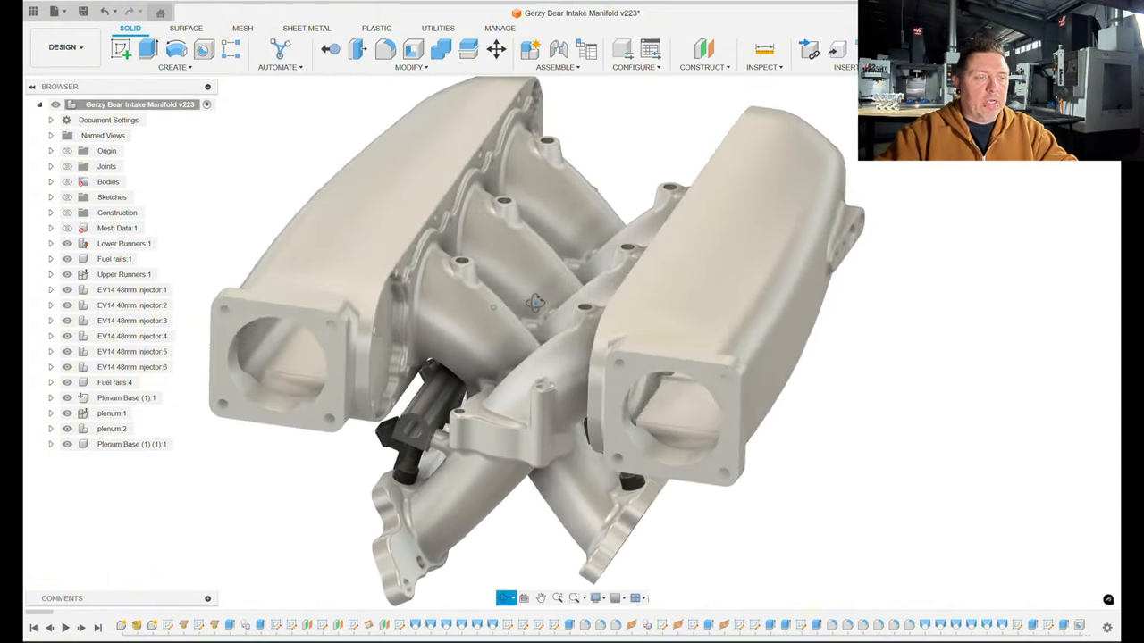